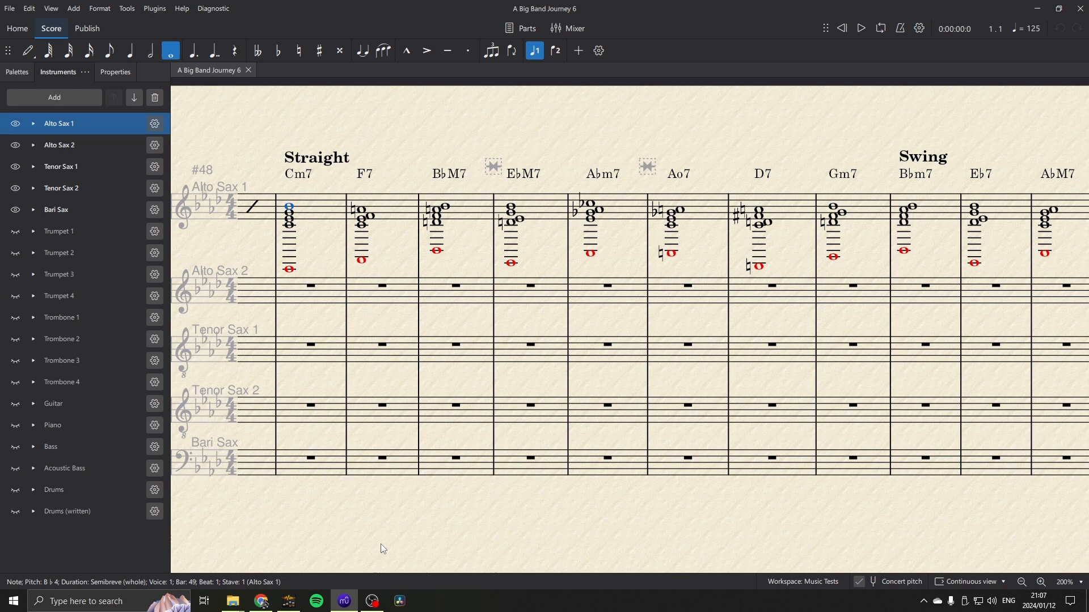
{"action": "mouse_move", "coordinate": [379, 549]}
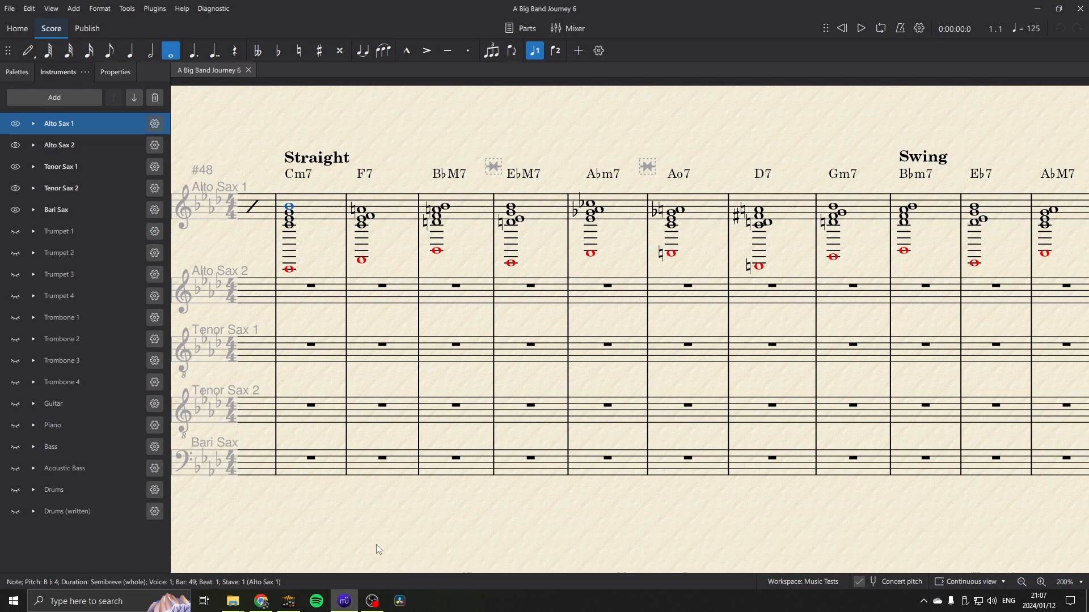
Switch from the score to the browser showing the musescore.org plugins directory
{"action": "left_click", "coordinate": [261, 601]}
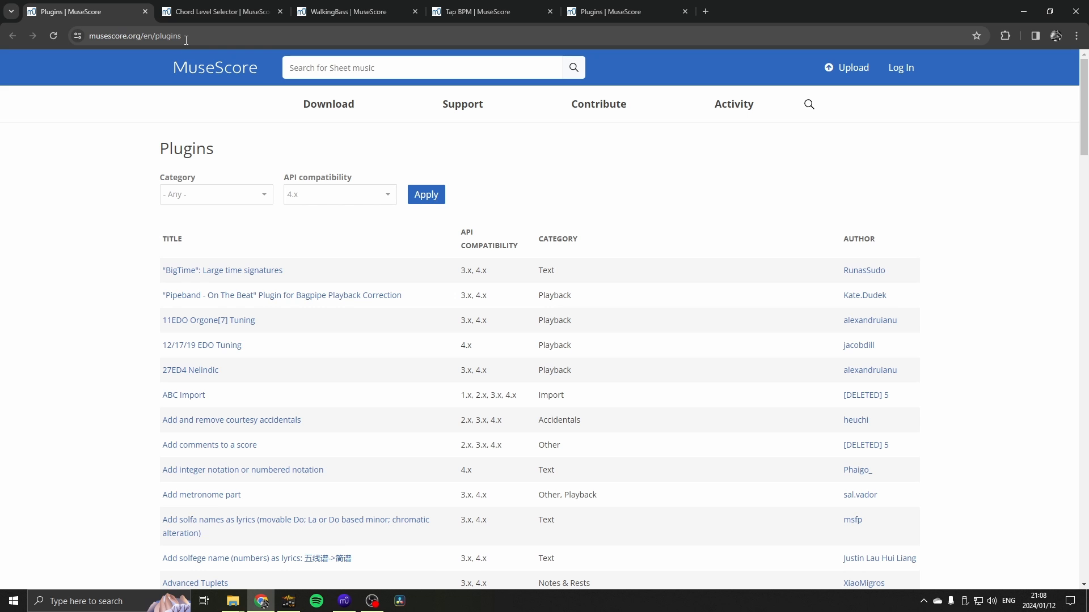
Locate Chord Level Selector in the plugins table and go to its page
{"action": "scroll", "scroll_direction": "down", "scroll_amount": 3}
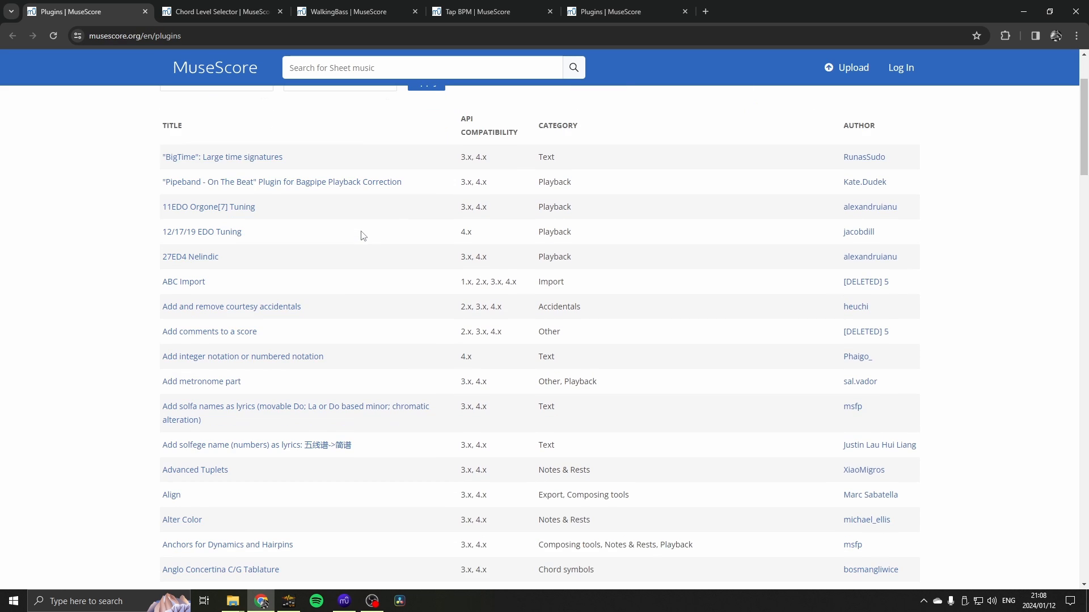
{"action": "scroll", "scroll_direction": "down", "scroll_amount": 3}
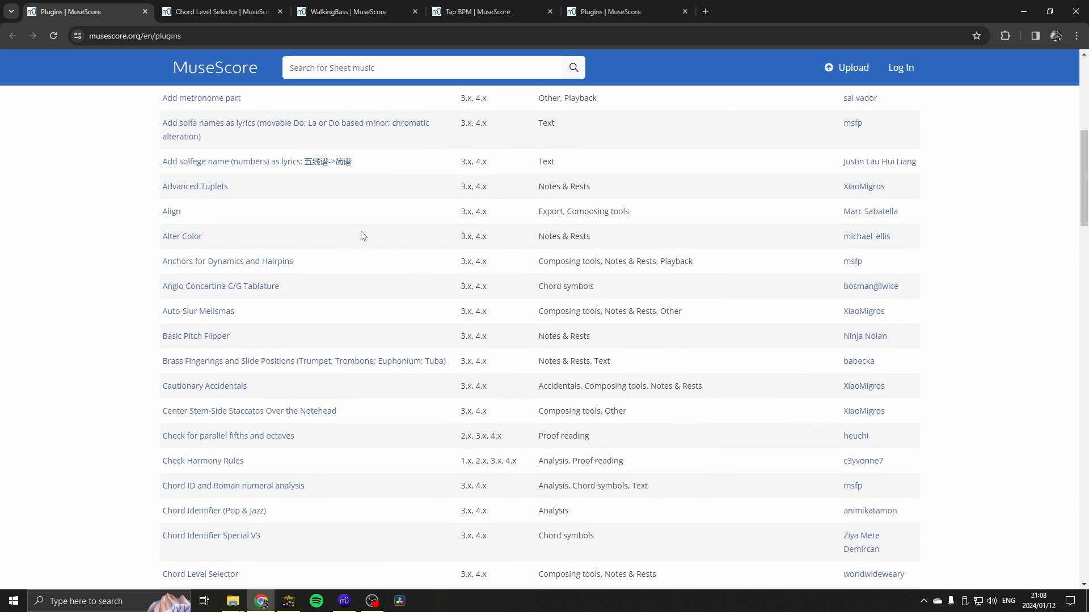
{"action": "scroll", "scroll_direction": "down", "scroll_amount": 3}
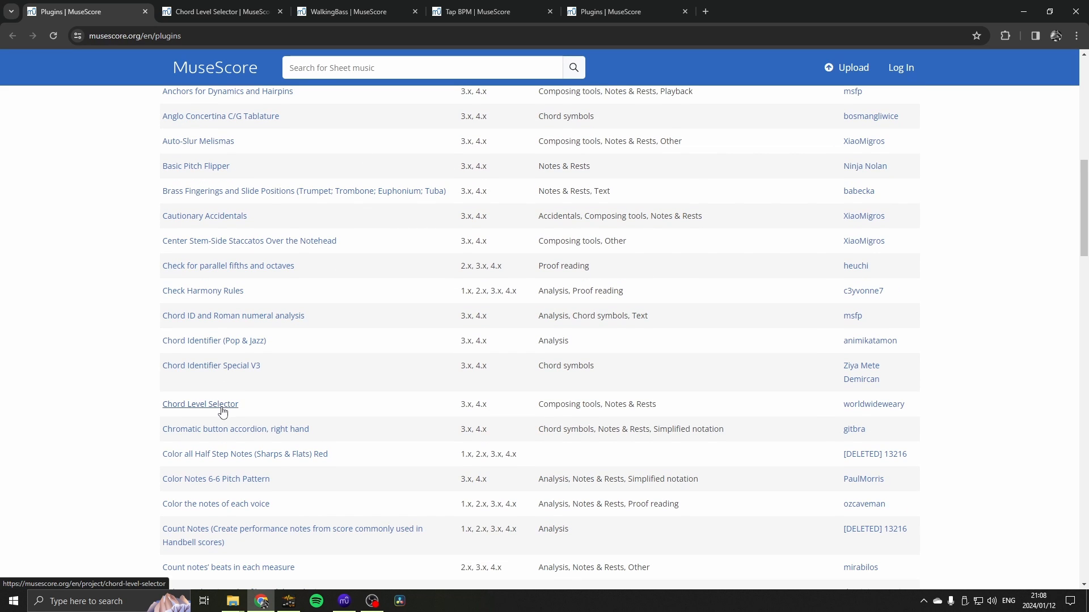
{"action": "left_click", "coordinate": [200, 403]}
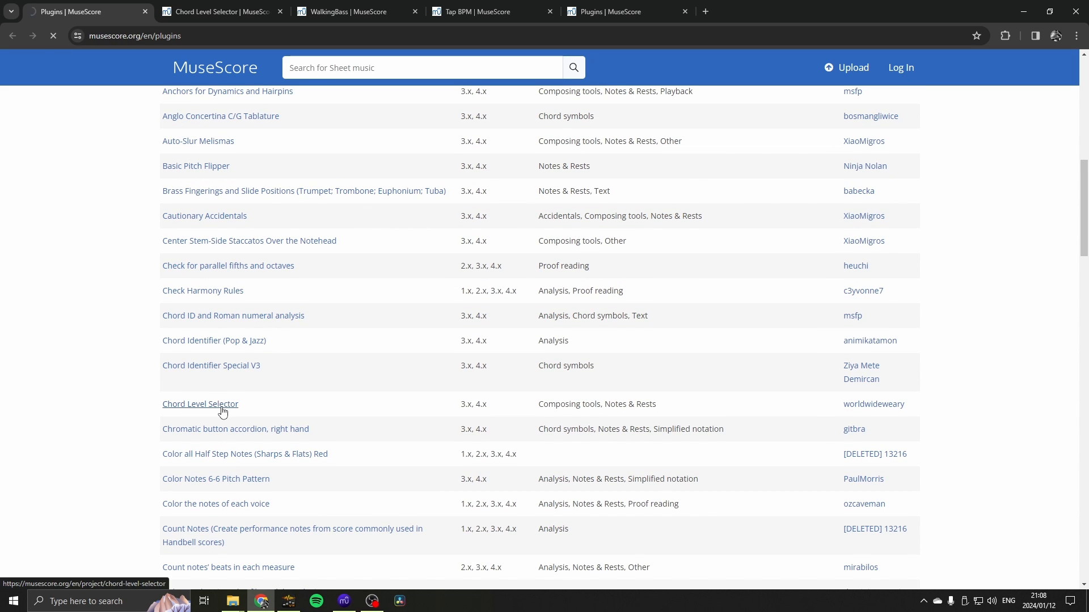
Download ChordLevelSelector.qml from the Attachment section of the plugin page
{"action": "left_click", "coordinate": [200, 403]}
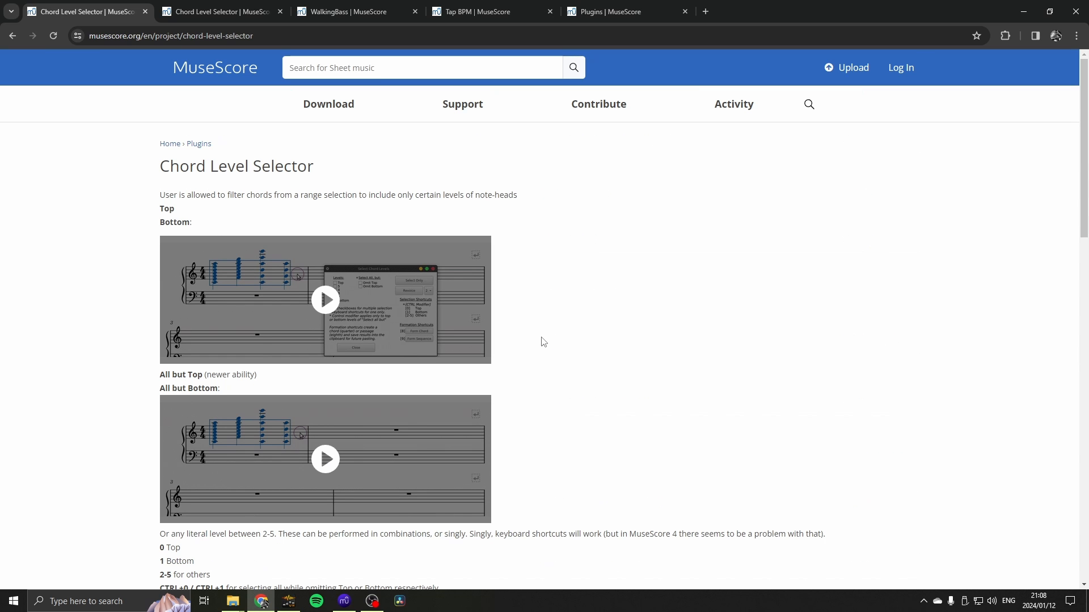
{"action": "mouse_move", "coordinate": [497, 299]}
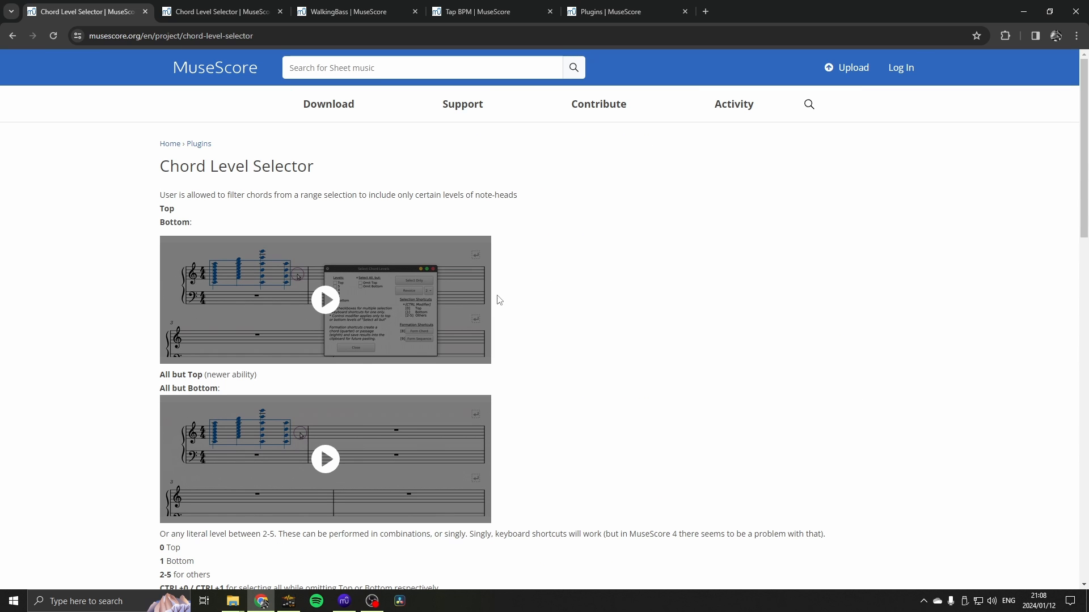
{"action": "mouse_move", "coordinate": [553, 306]}
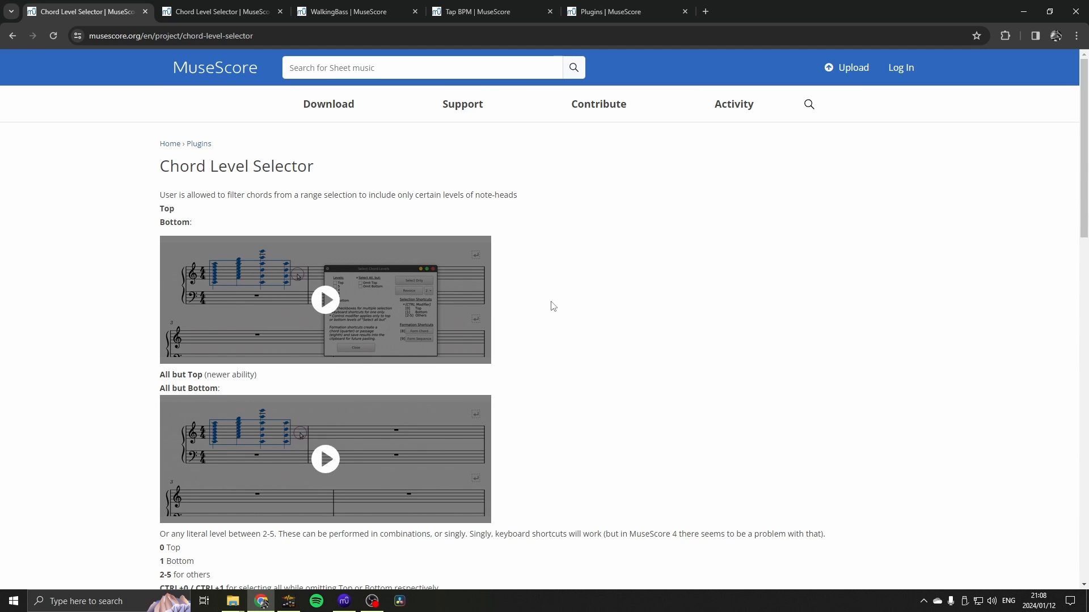
{"action": "scroll", "scroll_direction": "down", "scroll_amount": 3}
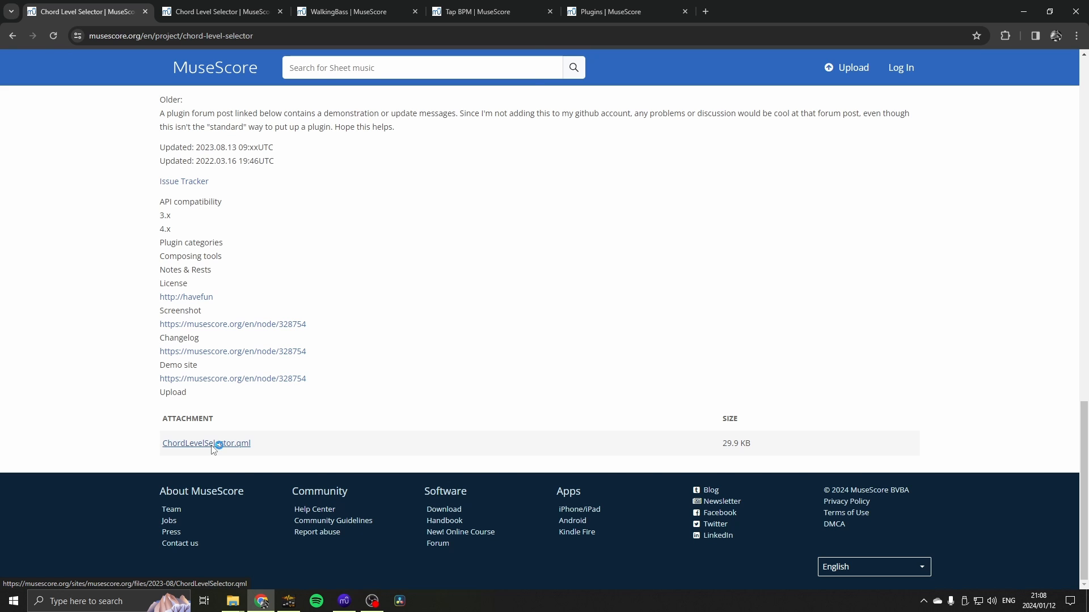
{"action": "left_click", "coordinate": [206, 443]}
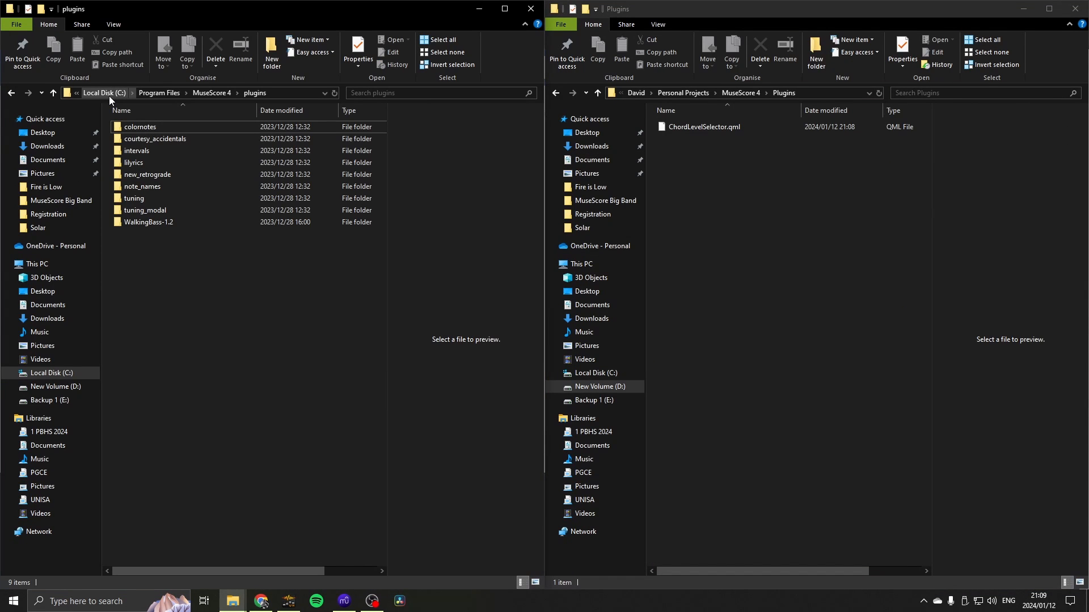
{"action": "mouse_move", "coordinate": [106, 98]}
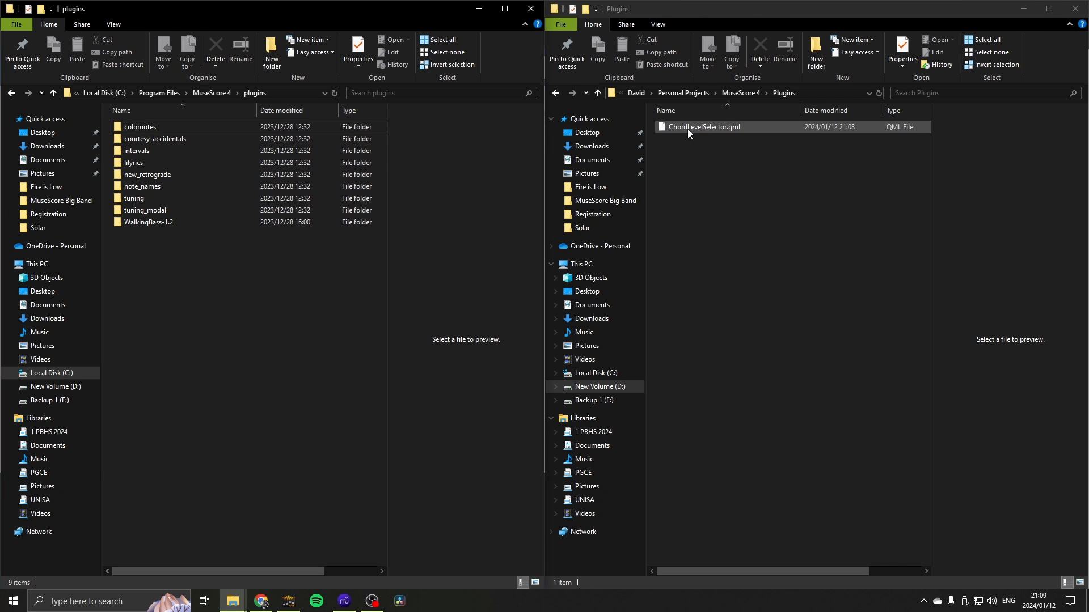
Copy ChordLevelSelector.qml into C:\Program Files\MuseScore 4\plugins, granting administrator permission
{"action": "left_click_drag", "start_coordinate": [699, 126], "coordinate": [200, 268]}
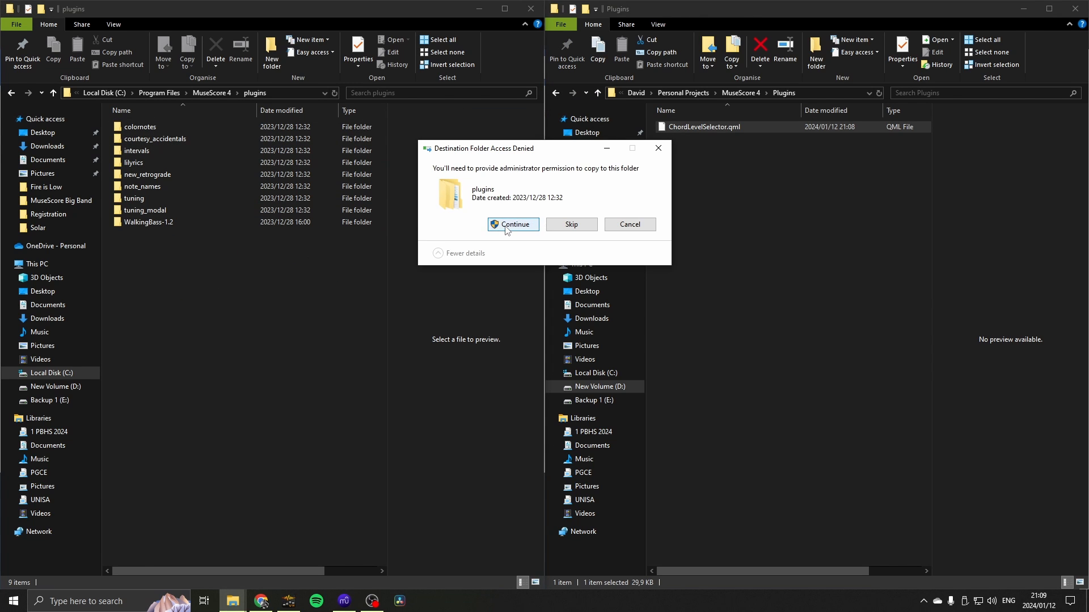
{"action": "left_click", "coordinate": [512, 225]}
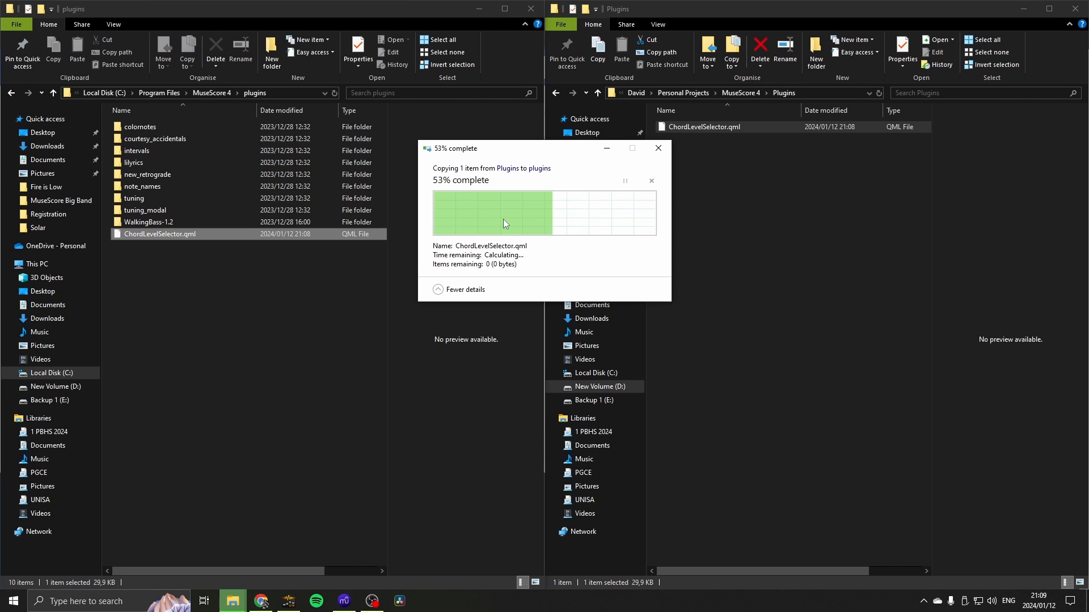
{"action": "left_click", "coordinate": [262, 601]}
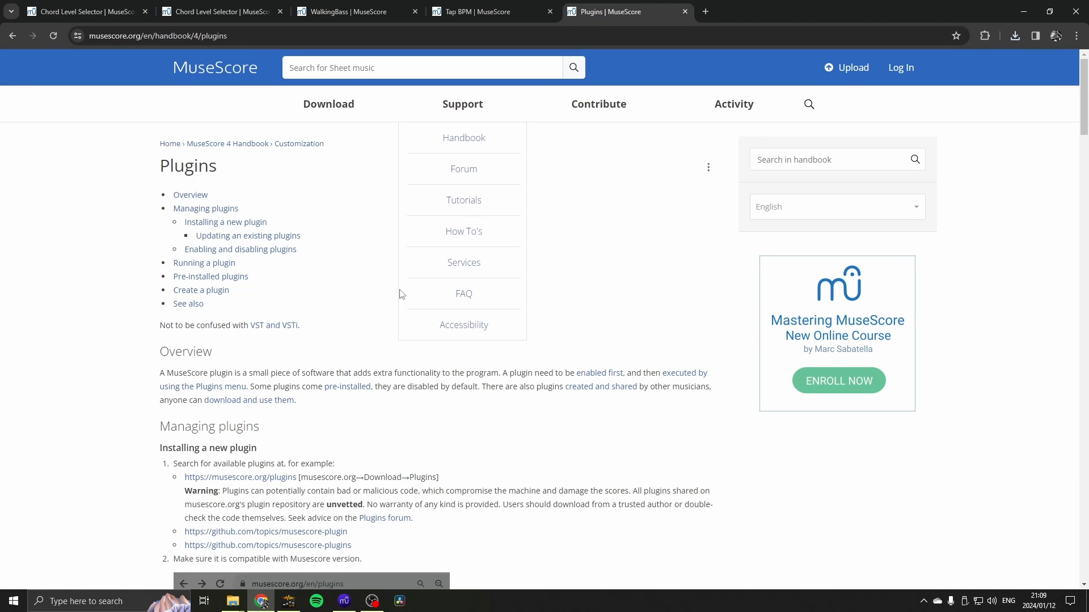
{"action": "scroll", "scroll_direction": "down", "scroll_amount": 3}
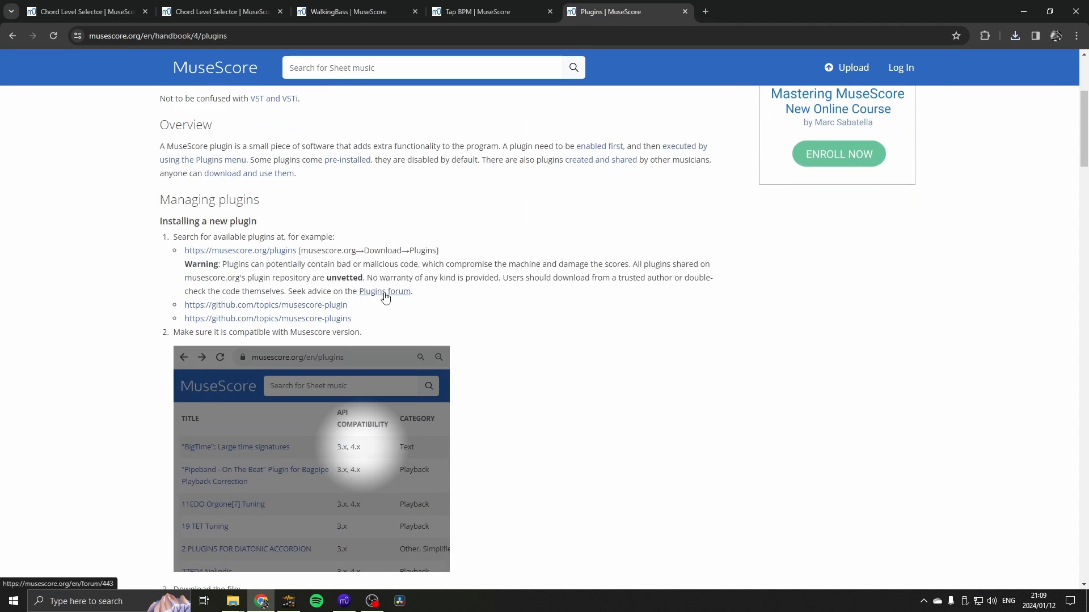
{"action": "scroll", "scroll_direction": "down", "scroll_amount": 3}
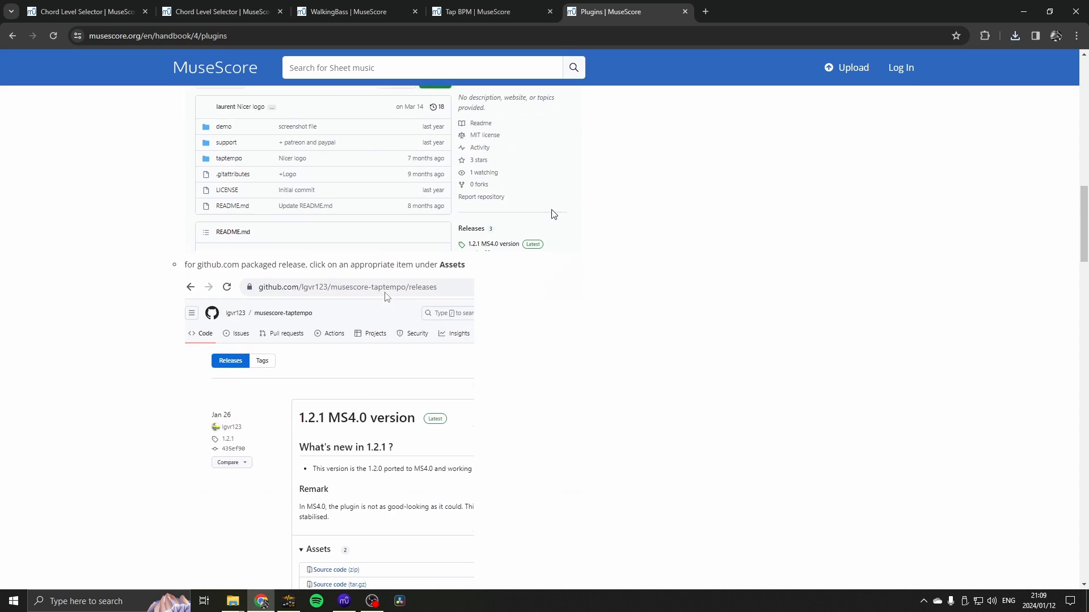
{"action": "scroll", "scroll_direction": "down", "scroll_amount": 3}
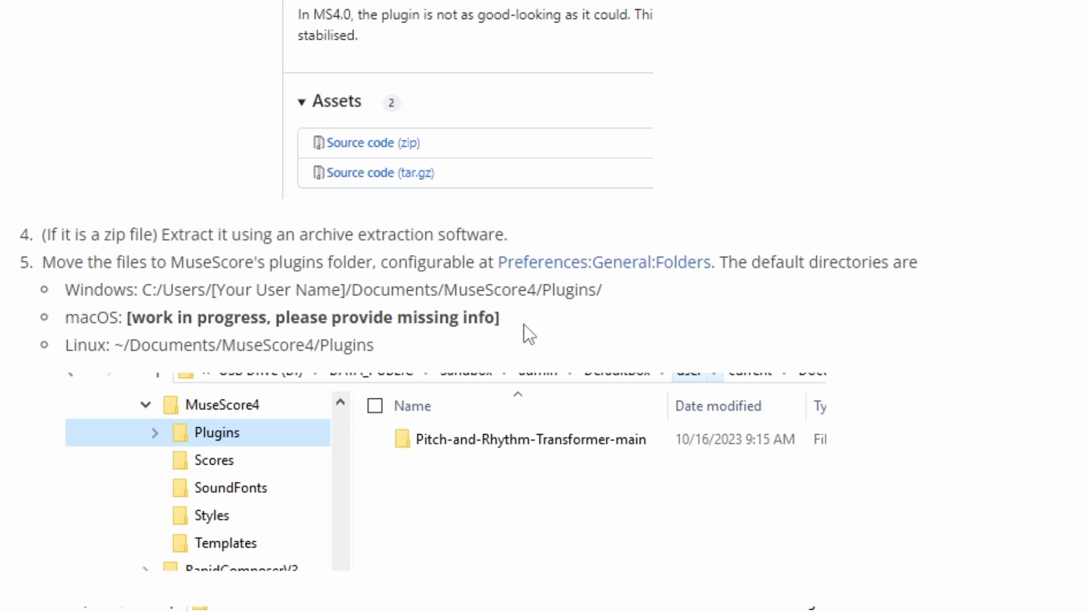
{"action": "mouse_move", "coordinate": [523, 284]}
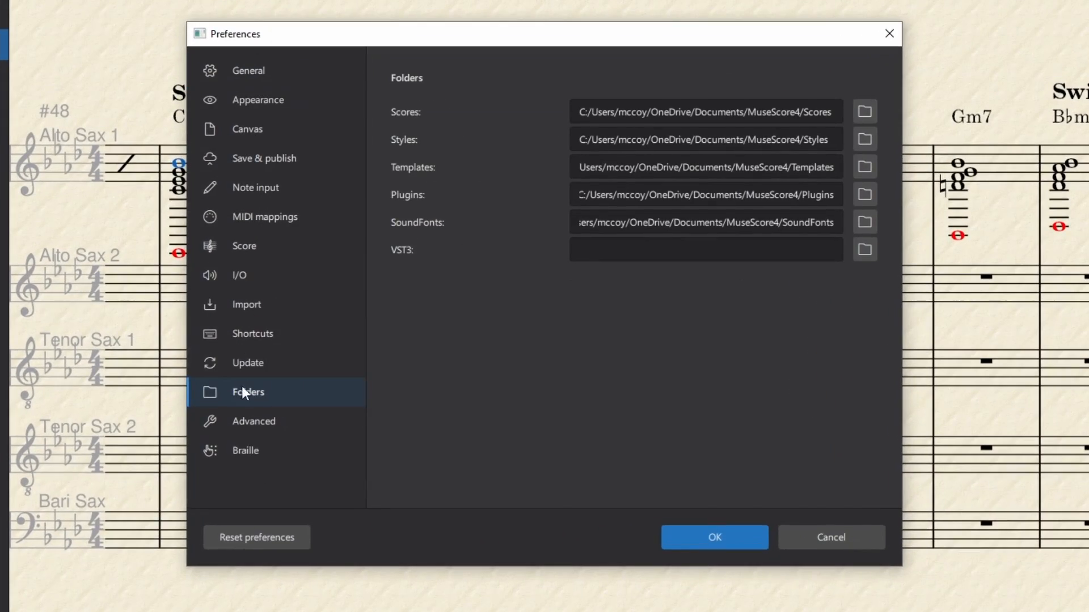
Check the Plugins path under Folders in Preferences and confirm with OK
{"action": "left_click", "coordinate": [704, 194]}
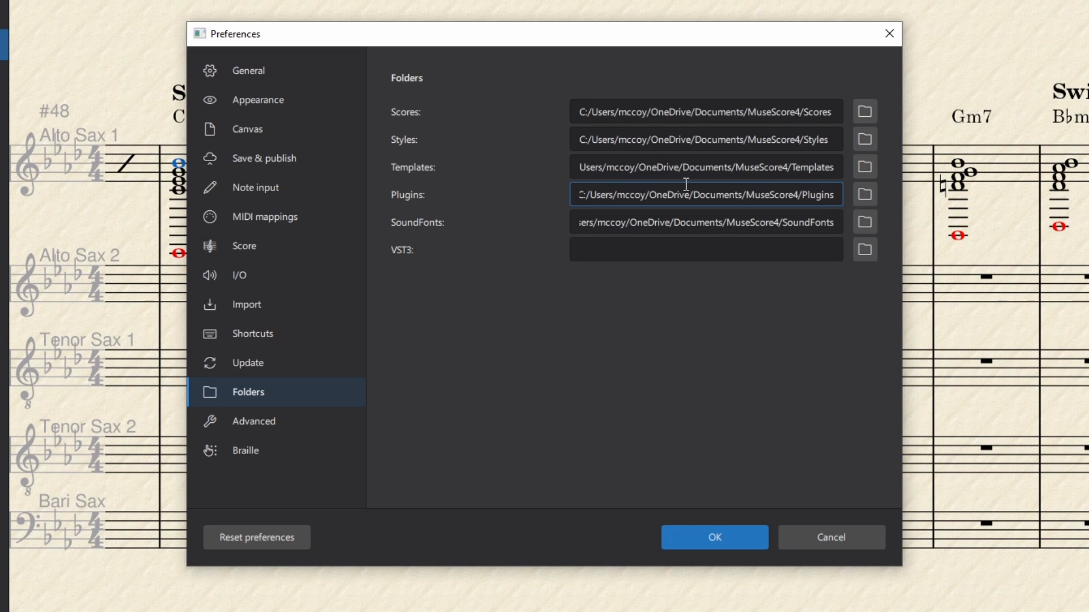
{"action": "mouse_move", "coordinate": [801, 190]}
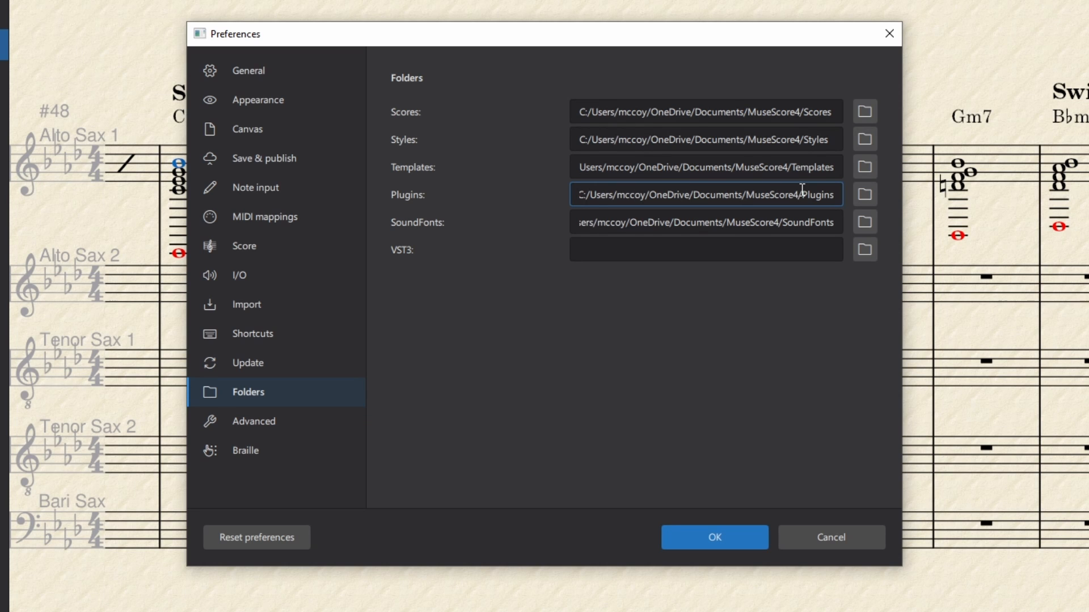
{"action": "mouse_move", "coordinate": [704, 476]}
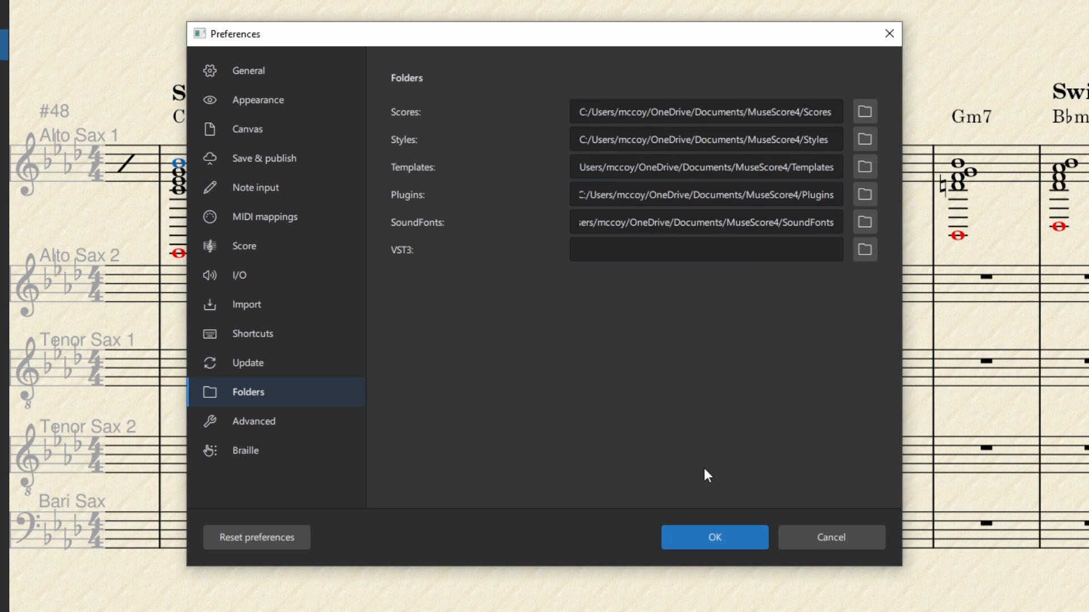
{"action": "left_click", "coordinate": [704, 194]}
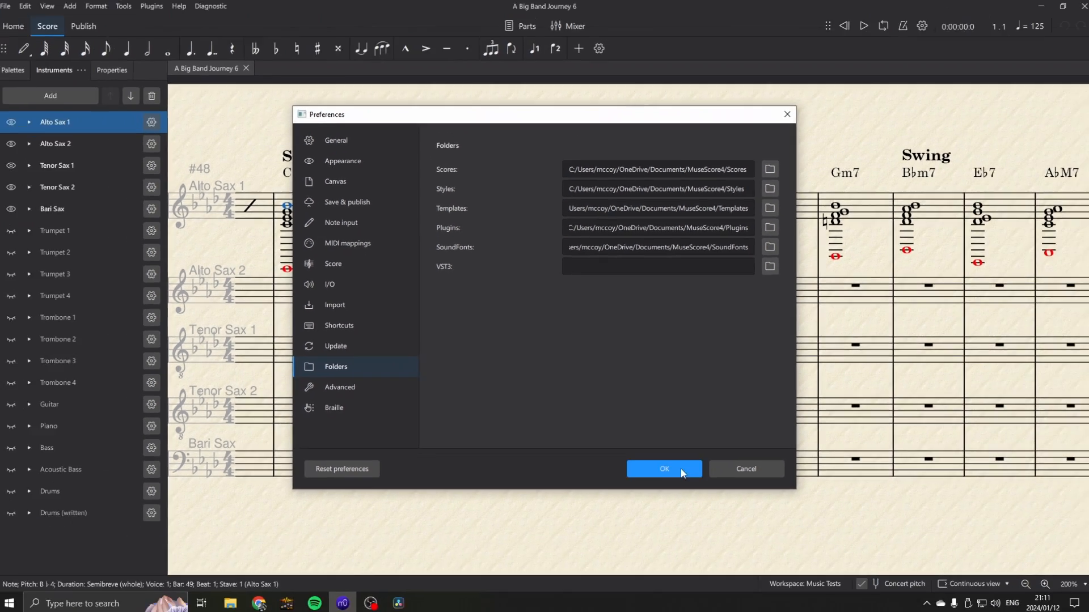
{"action": "left_click", "coordinate": [662, 468]}
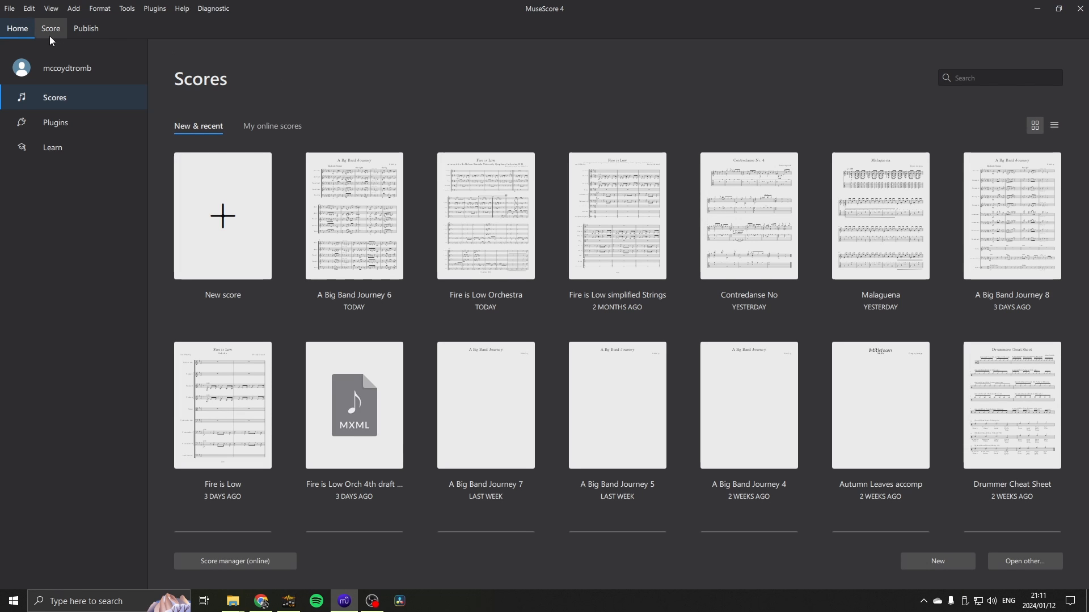
Go to Home > Plugins to see the installed plugins list
{"action": "left_click", "coordinate": [17, 28]}
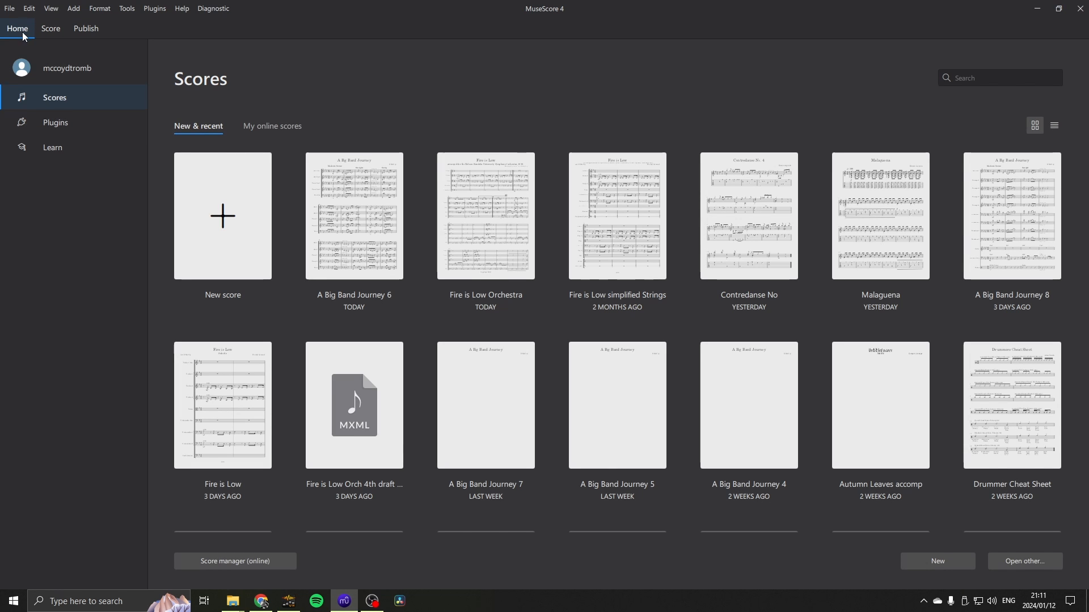
{"action": "left_click", "coordinate": [54, 123]}
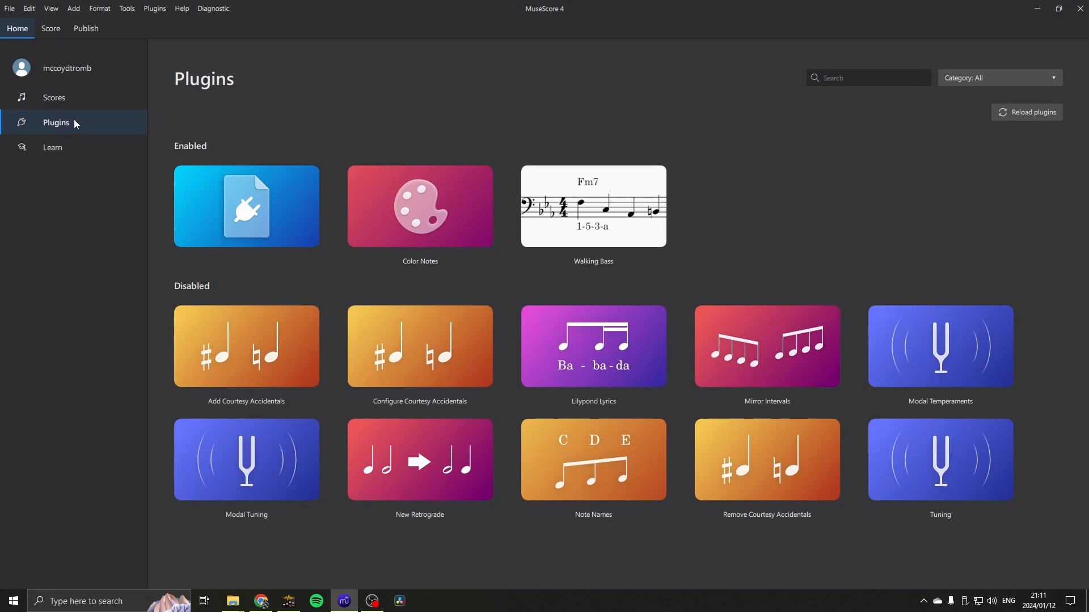
{"action": "left_click", "coordinate": [246, 207]}
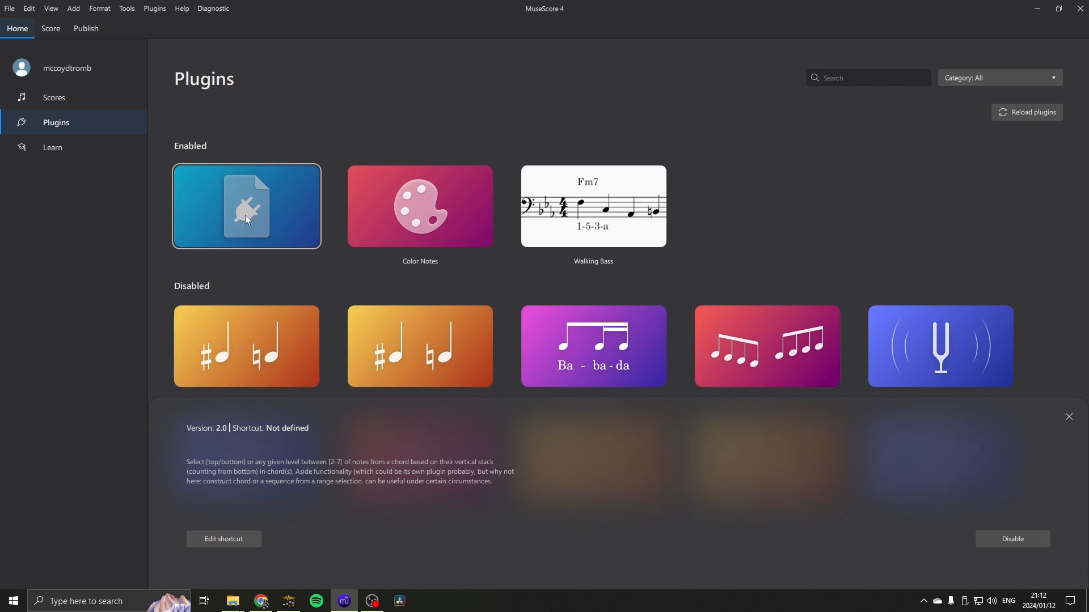
{"action": "mouse_move", "coordinate": [270, 247]}
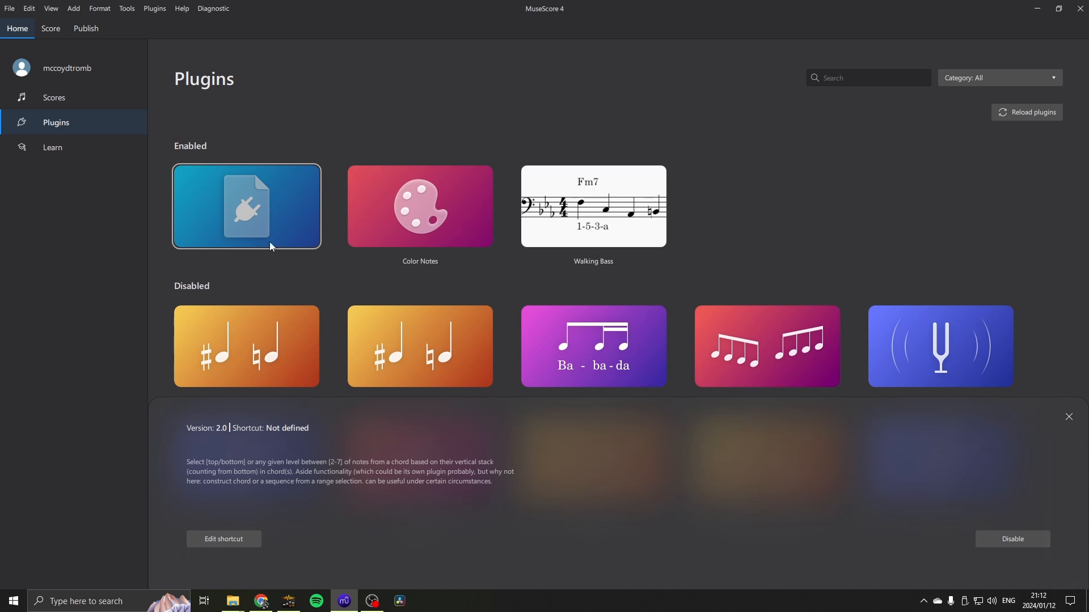
{"action": "mouse_move", "coordinate": [250, 215]}
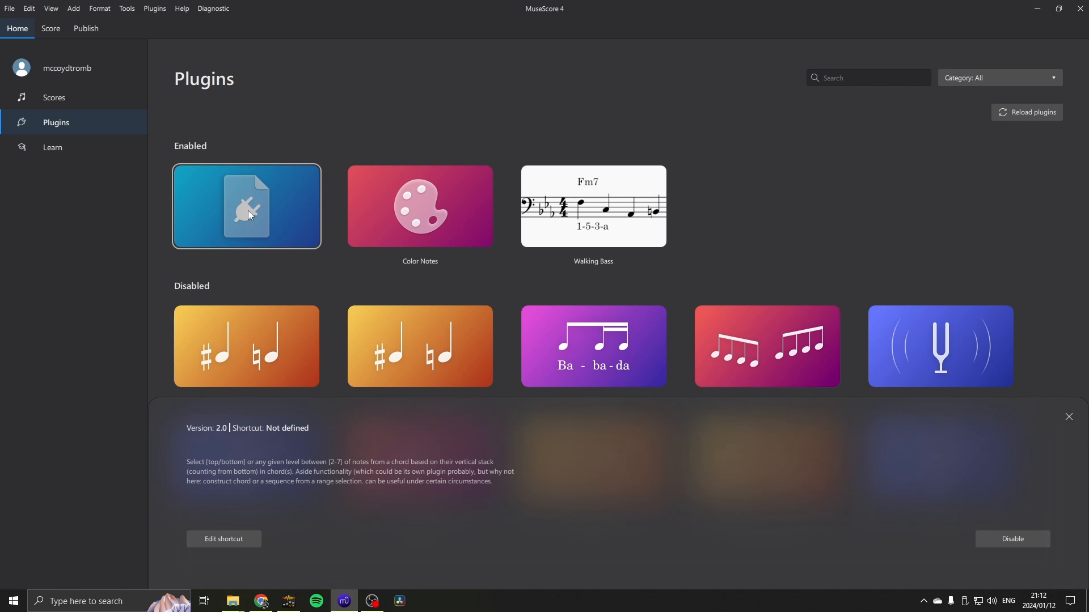
{"action": "mouse_move", "coordinate": [255, 268]}
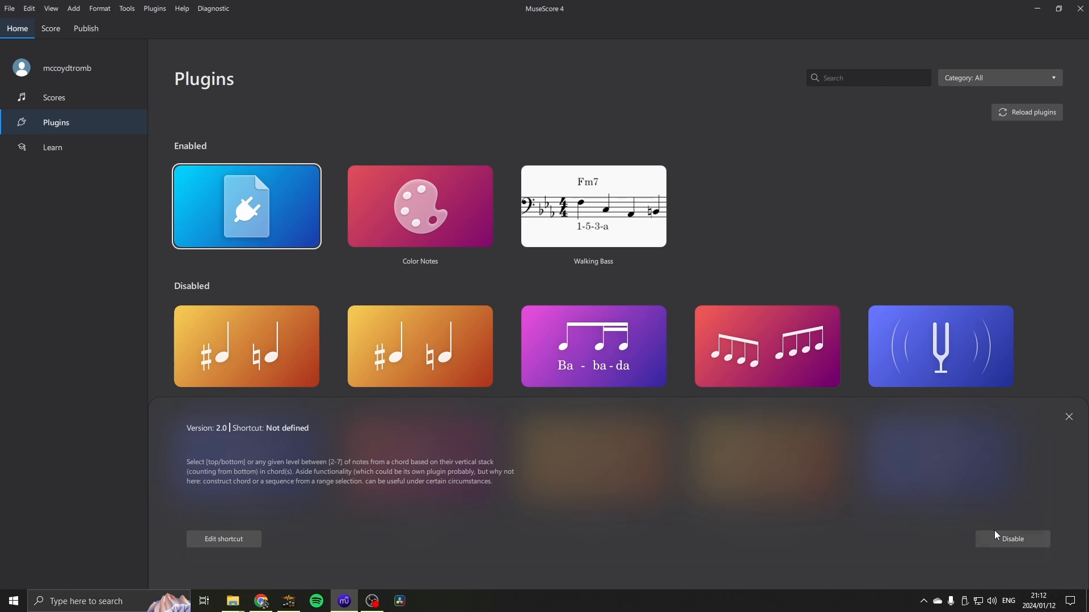
Enable the ChordLevelSelector tile and view its details (Version 2.0, no shortcut defined)
{"action": "scroll", "scroll_direction": "down", "scroll_amount": 3}
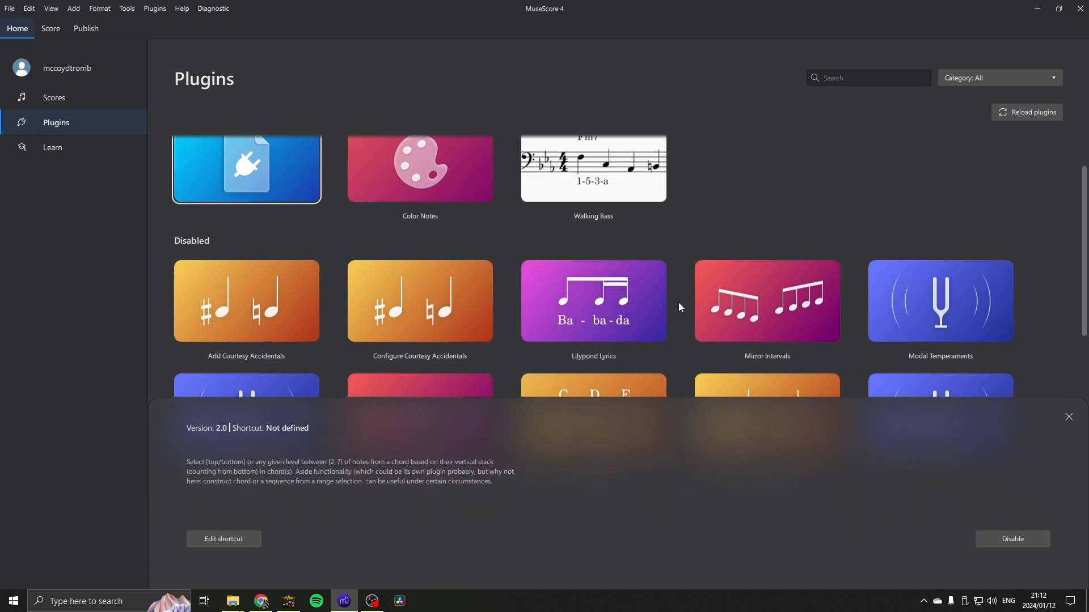
{"action": "scroll", "scroll_direction": "down", "scroll_amount": 3}
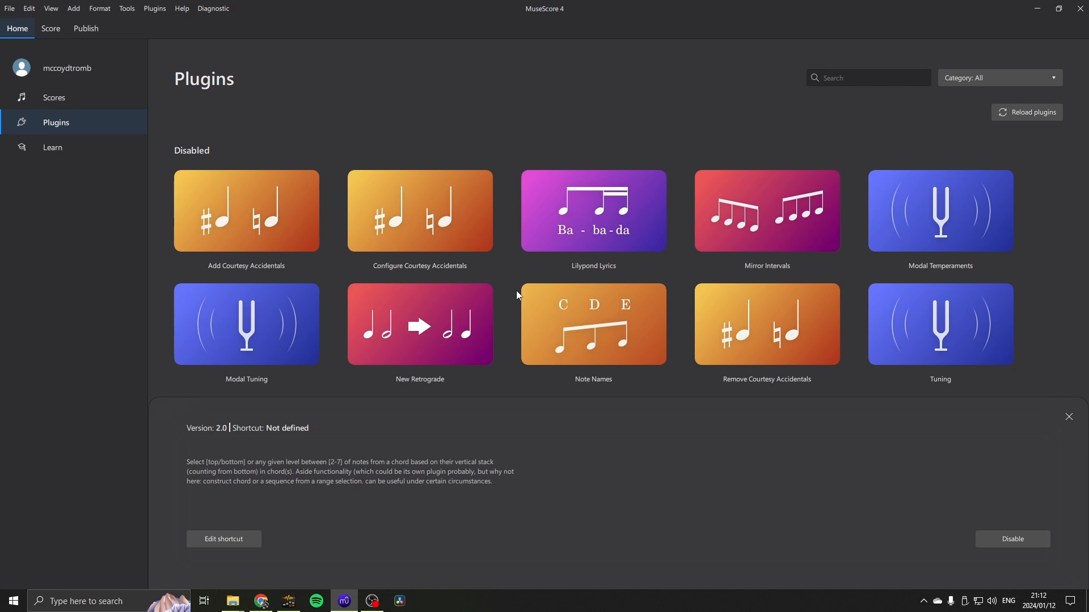
{"action": "left_click", "coordinate": [765, 324]}
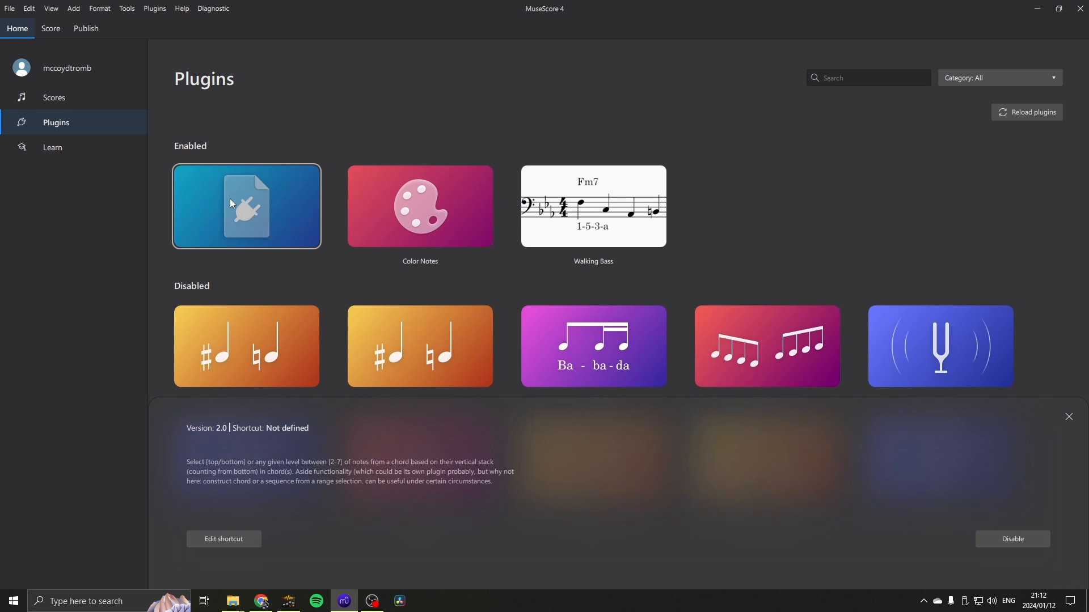
{"action": "left_click", "coordinate": [50, 29]}
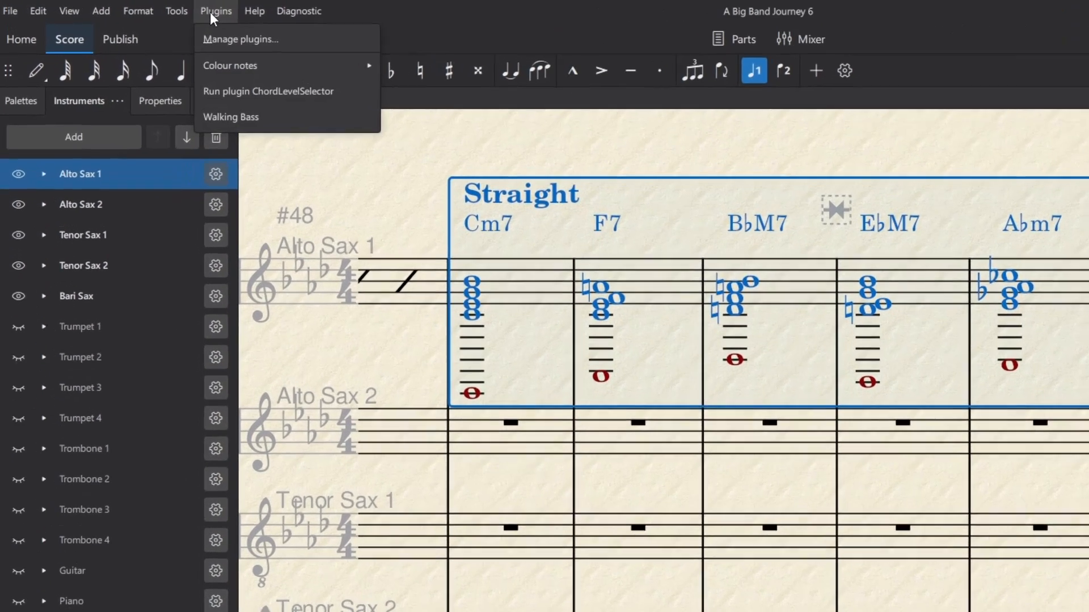
{"action": "mouse_move", "coordinate": [321, 92]}
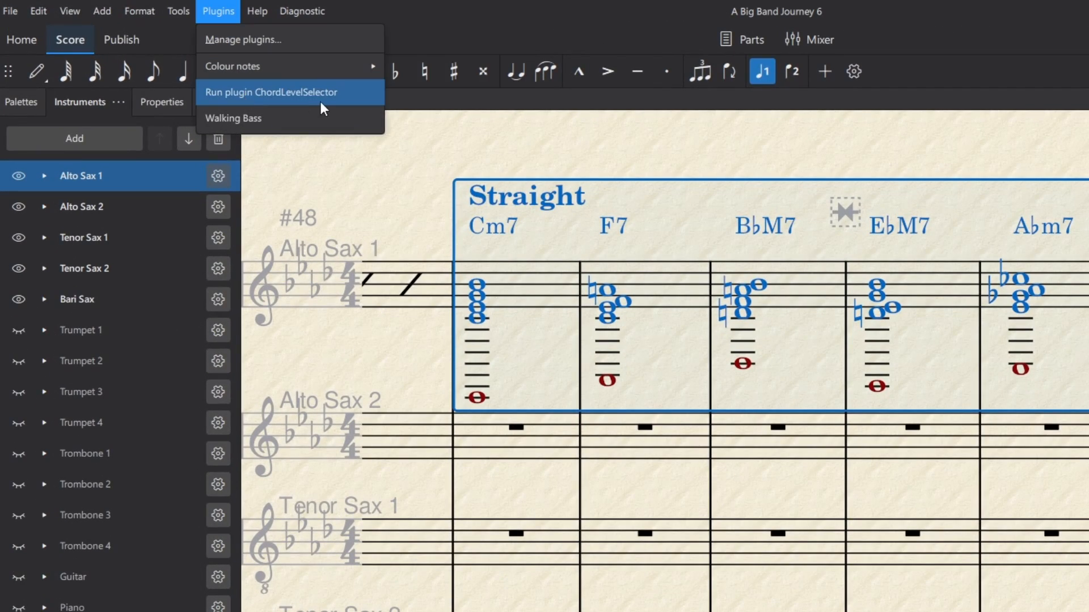
Run ChordLevelSelector from the Plugins menu, close its window, and return to Home
{"action": "left_click", "coordinate": [271, 92]}
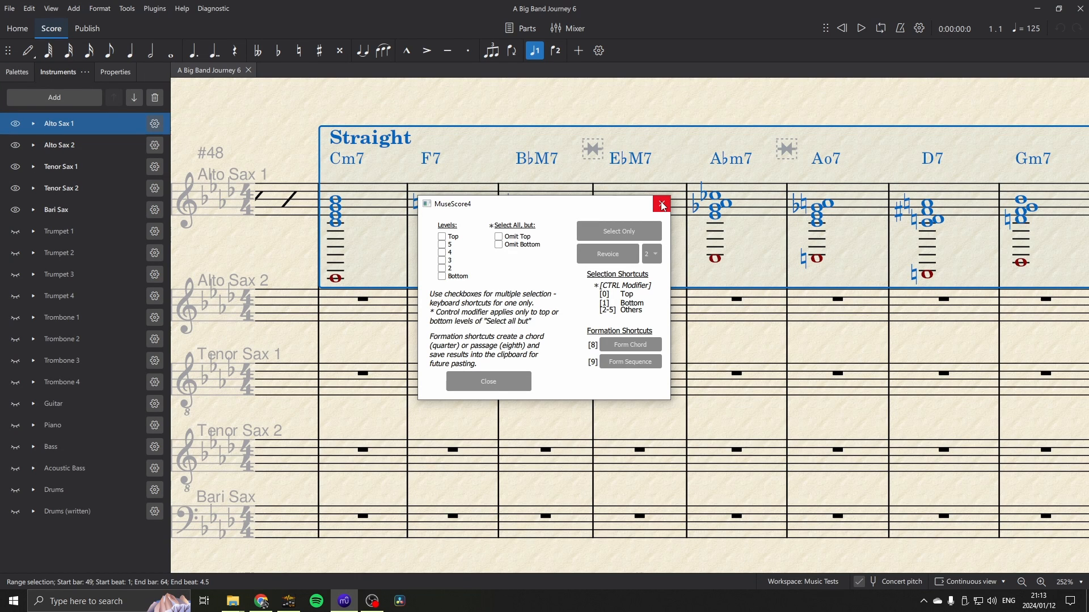
{"action": "left_click", "coordinate": [660, 204]}
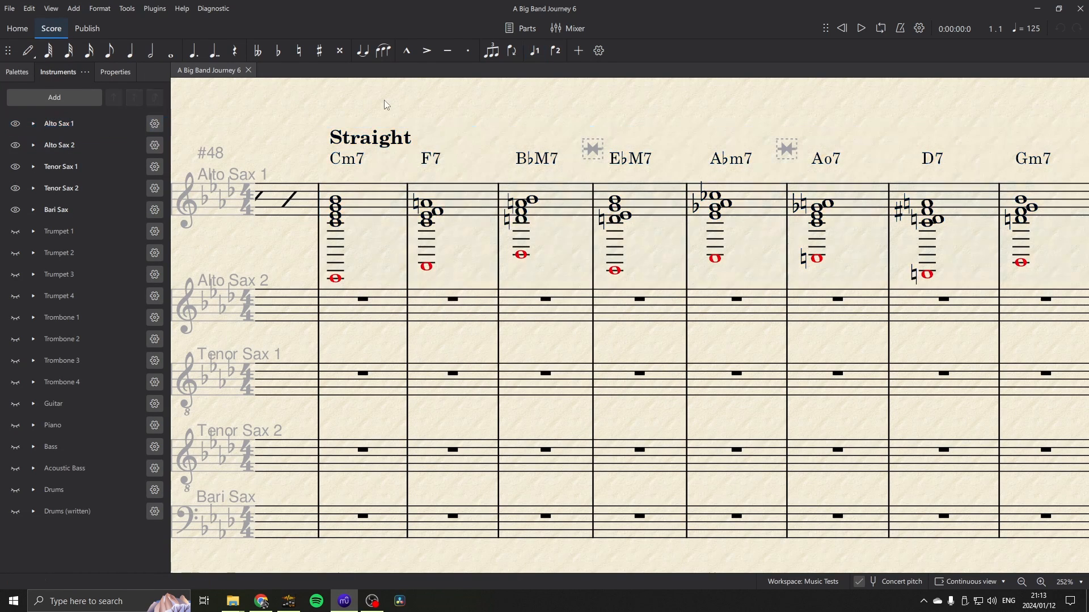
{"action": "left_click", "coordinate": [17, 28]}
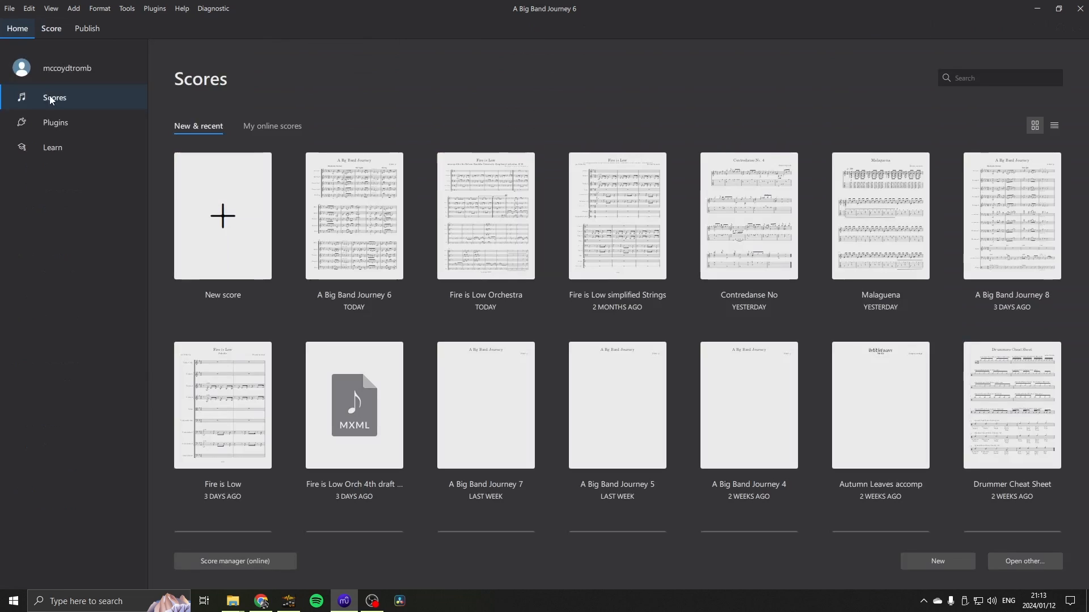
In Preferences > Shortcuts, select Run plugin ChordLevelSelector and begin defining Alt+S
{"action": "left_click", "coordinate": [55, 122]}
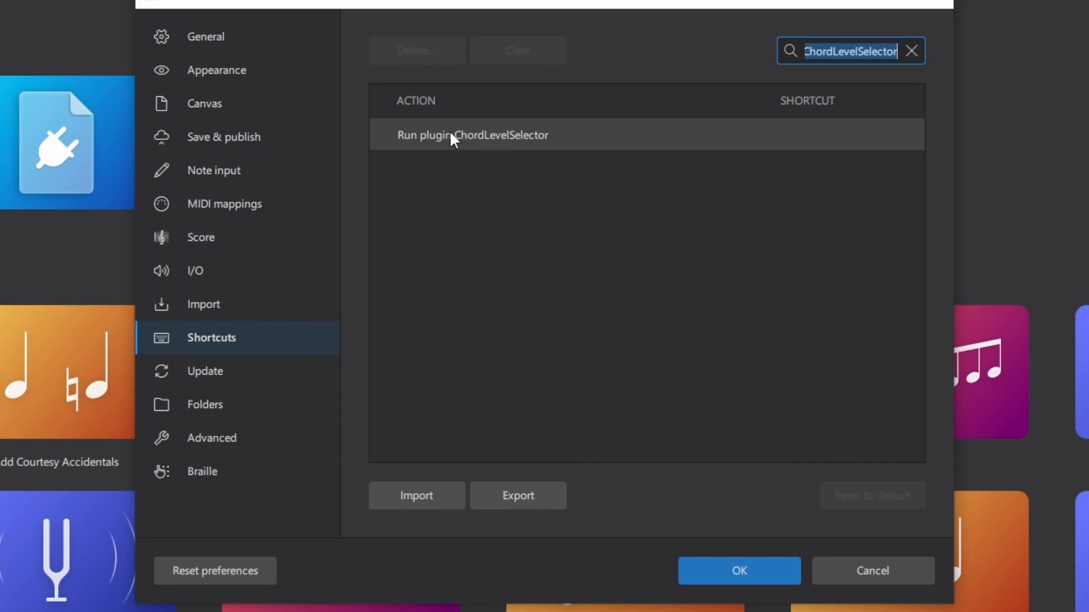
{"action": "mouse_move", "coordinate": [493, 149]}
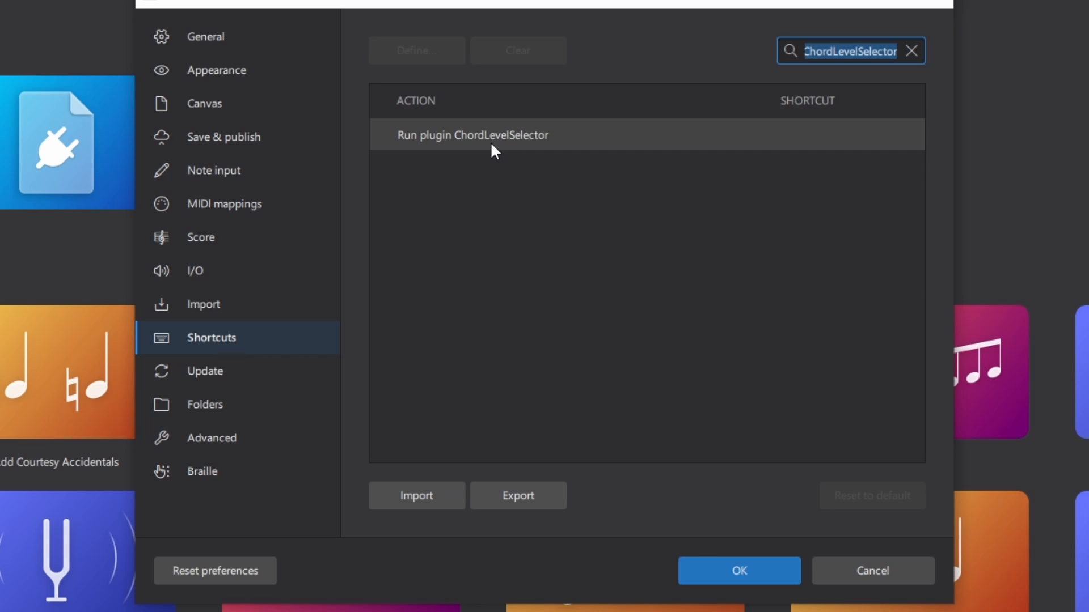
{"action": "left_click", "coordinate": [472, 135]}
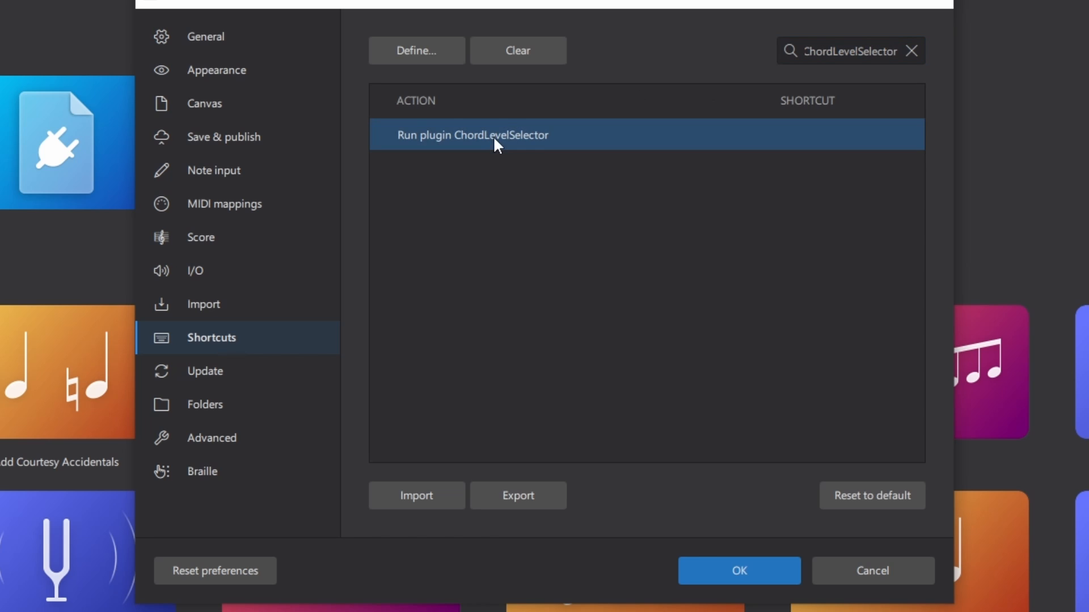
{"action": "left_click", "coordinate": [416, 50]}
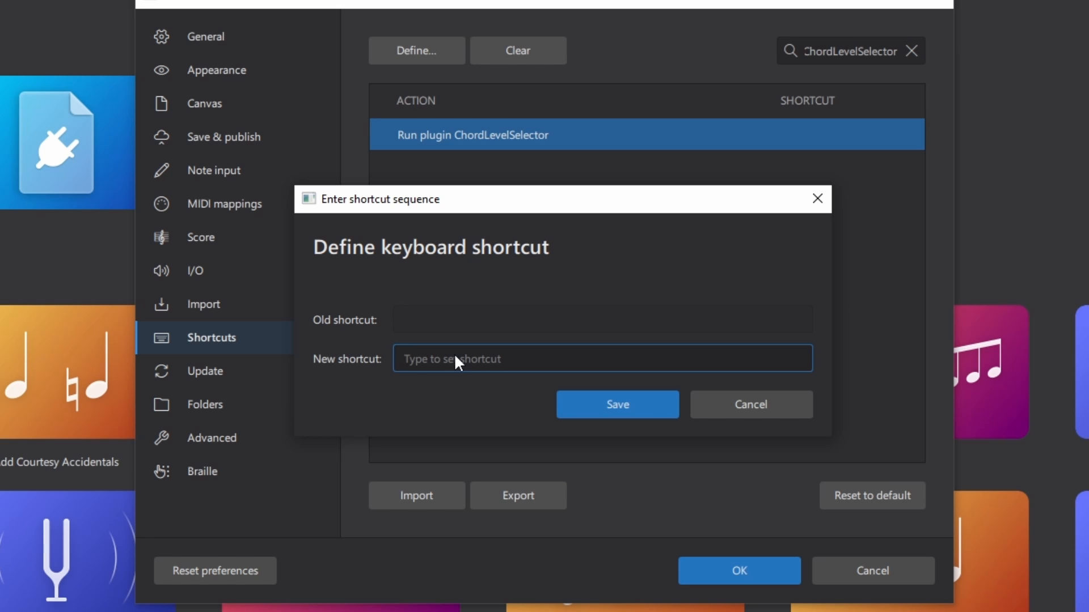
{"action": "key", "text": "Alt+S"}
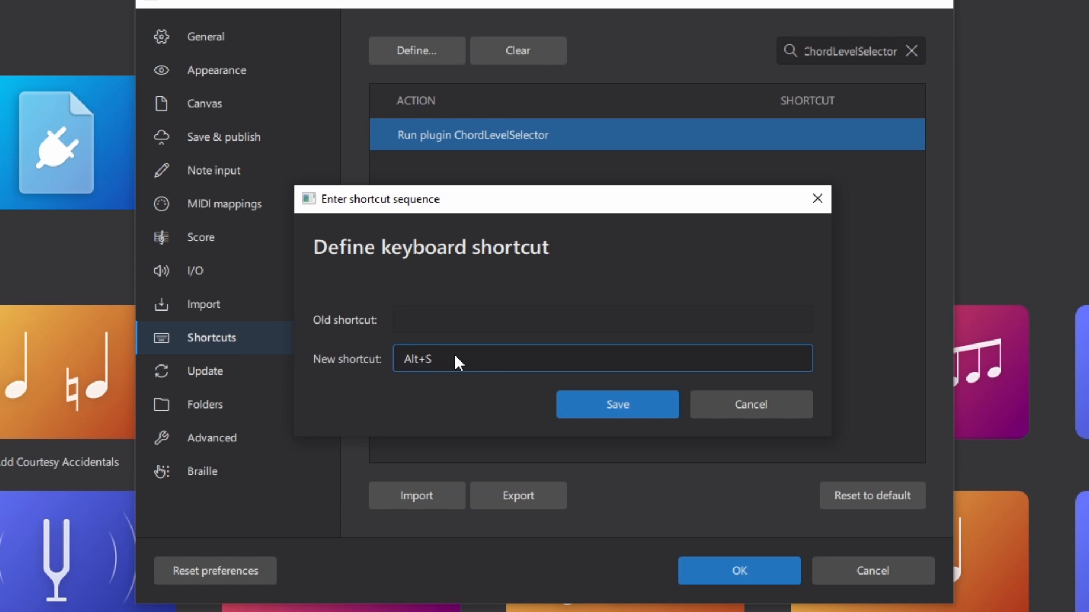
Try Ctrl+S, settle on Alt+S, and save it as the plugin's shortcut
{"action": "double_click", "coordinate": [416, 359]}
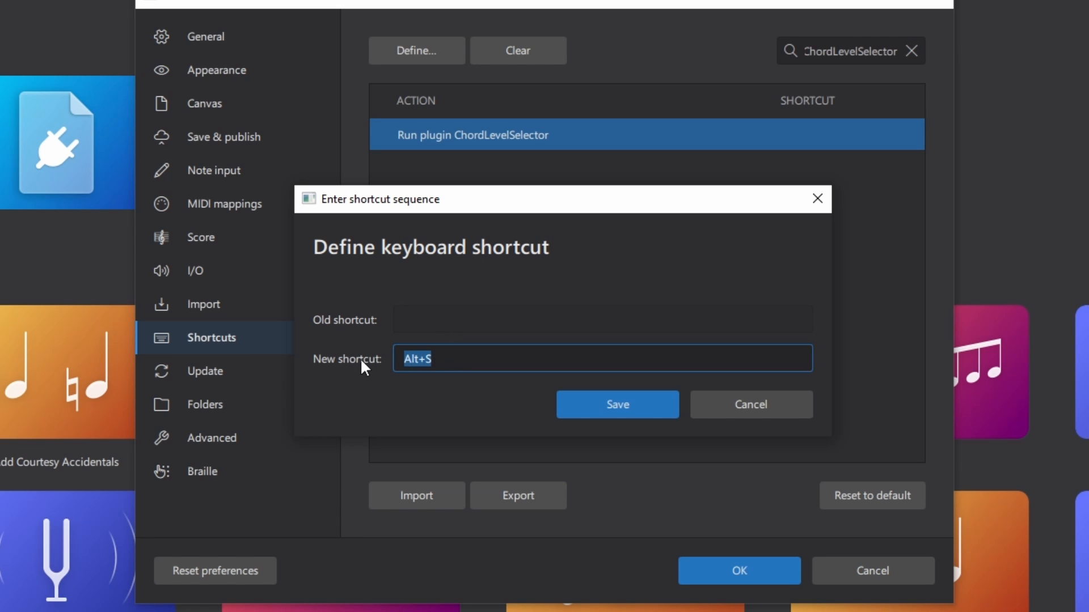
{"action": "key", "text": "Ctrl+S"}
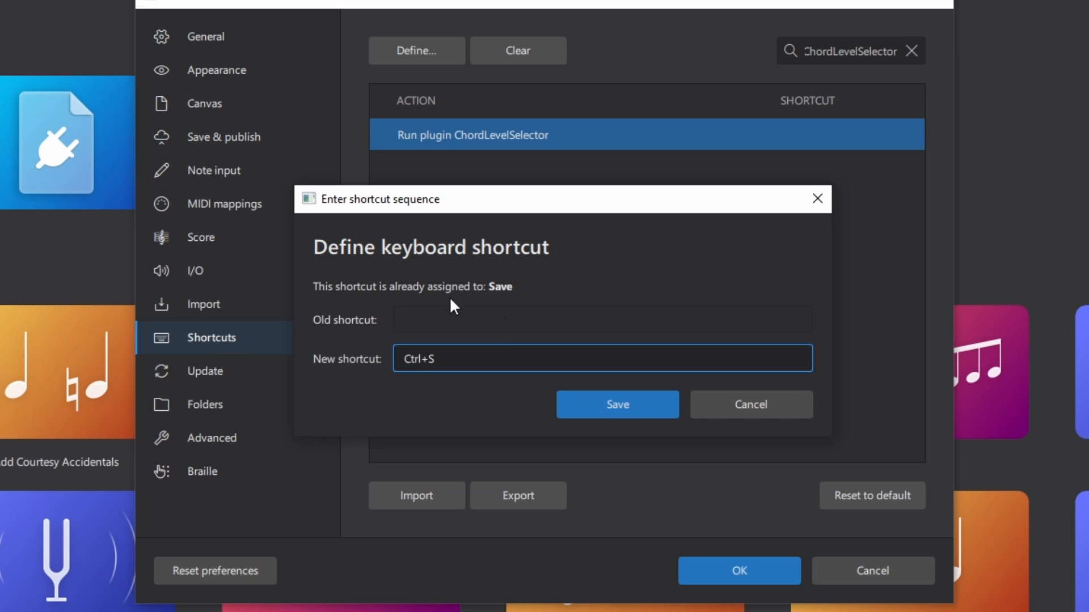
{"action": "mouse_move", "coordinate": [509, 295]}
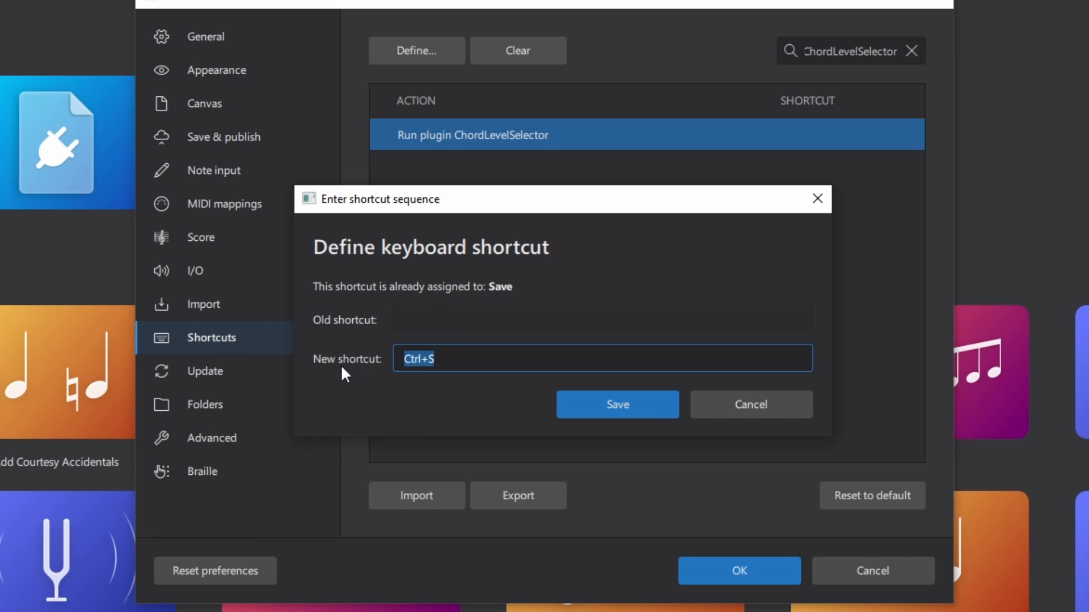
{"action": "type", "text": "Alt+S"}
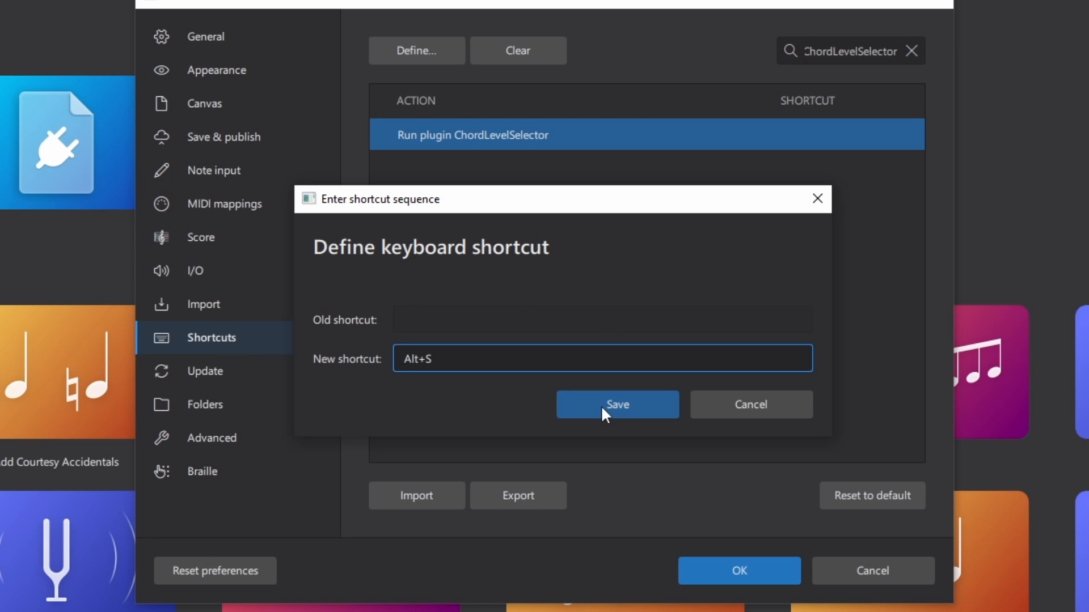
{"action": "left_click", "coordinate": [617, 403]}
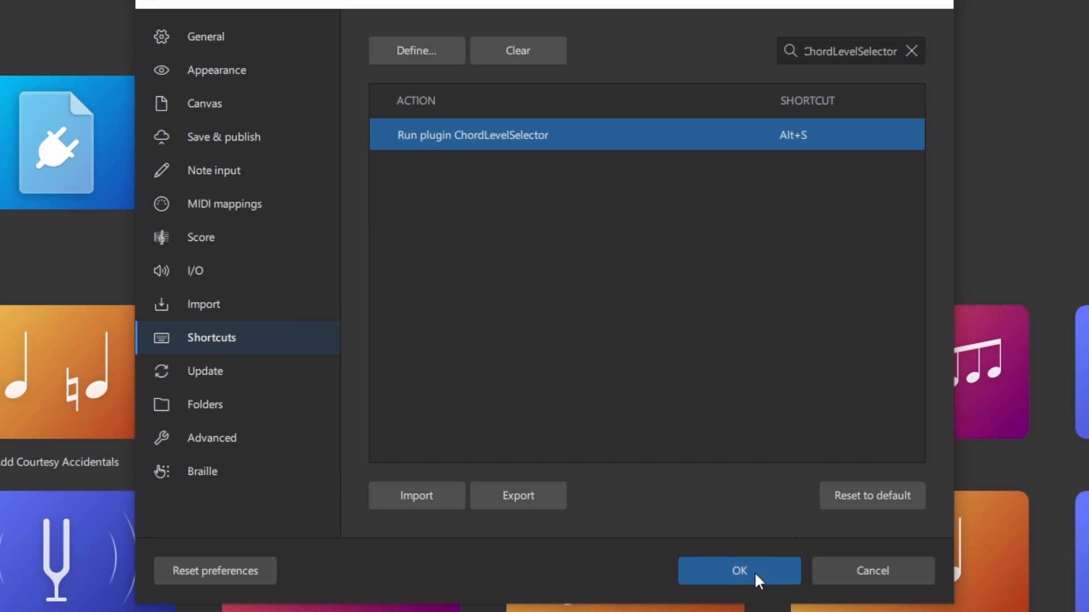
Confirm Preferences, return to the score, and launch Chord Level Selector with Alt+S, choosing Select Only
{"action": "left_click", "coordinate": [738, 570]}
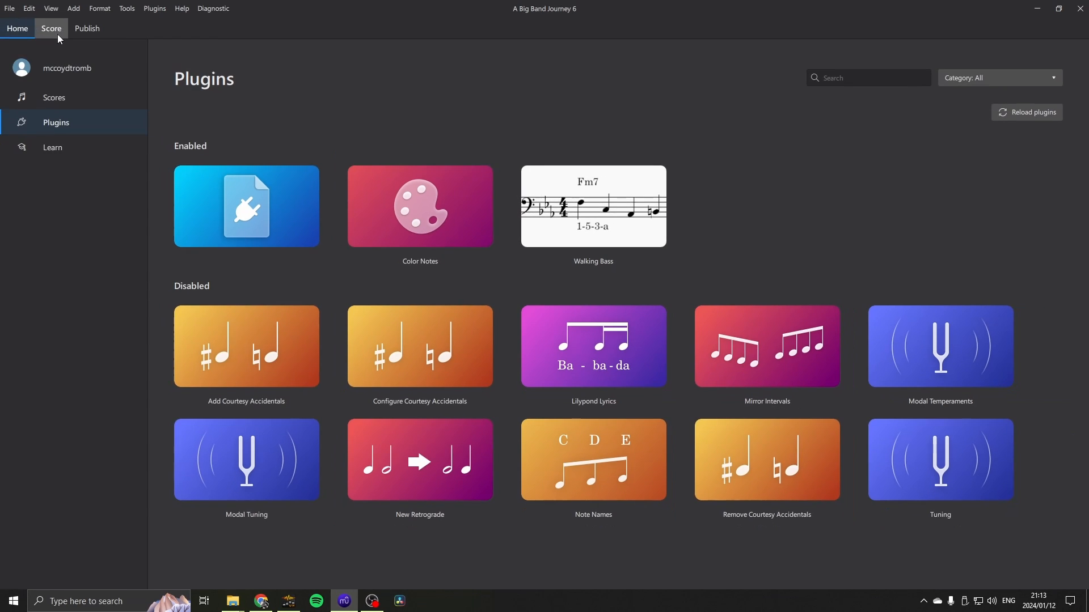
{"action": "left_click", "coordinate": [51, 28]}
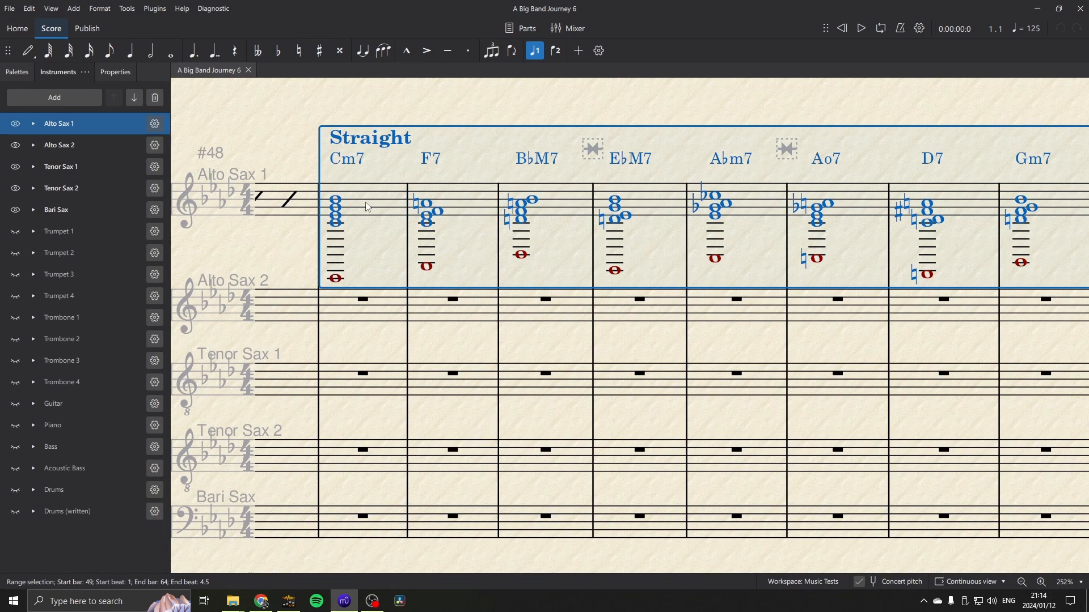
{"action": "mouse_move", "coordinate": [200, 102]}
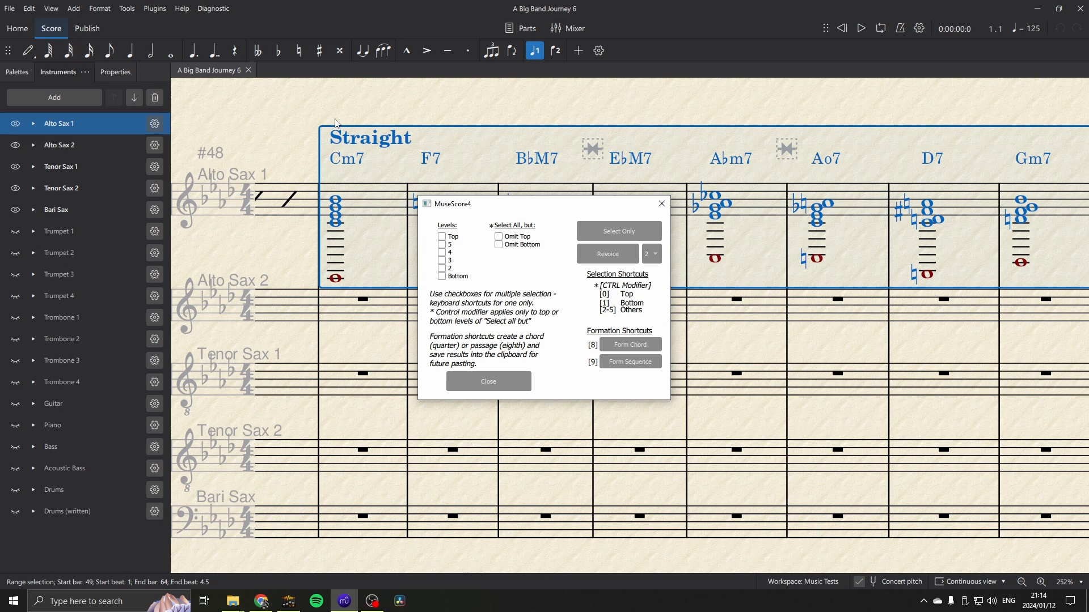
{"action": "mouse_move", "coordinate": [447, 284]}
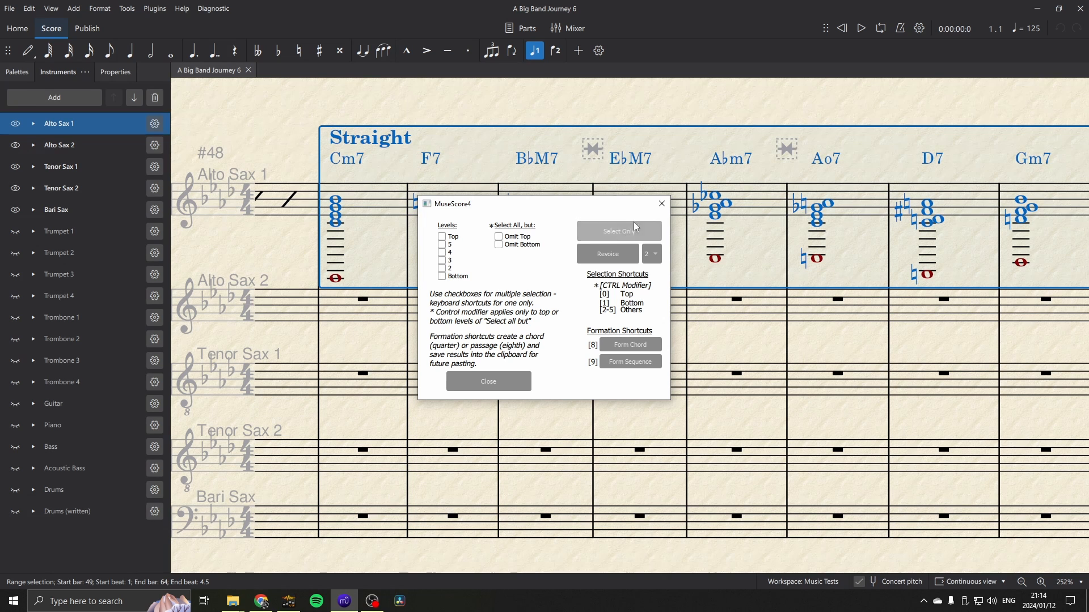
{"action": "left_click", "coordinate": [488, 381]}
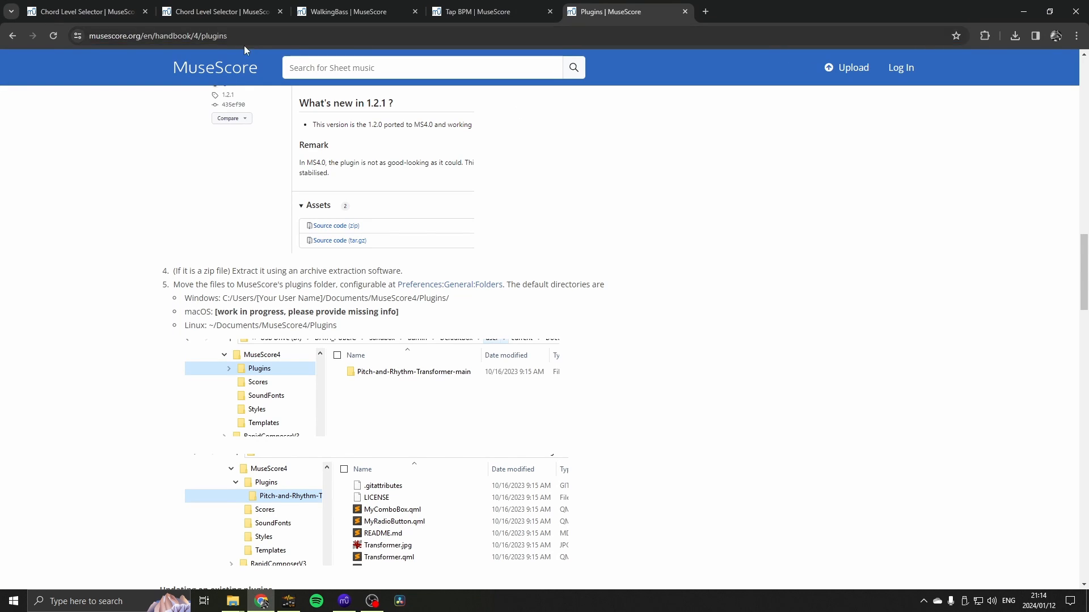
{"action": "mouse_move", "coordinate": [408, 221]}
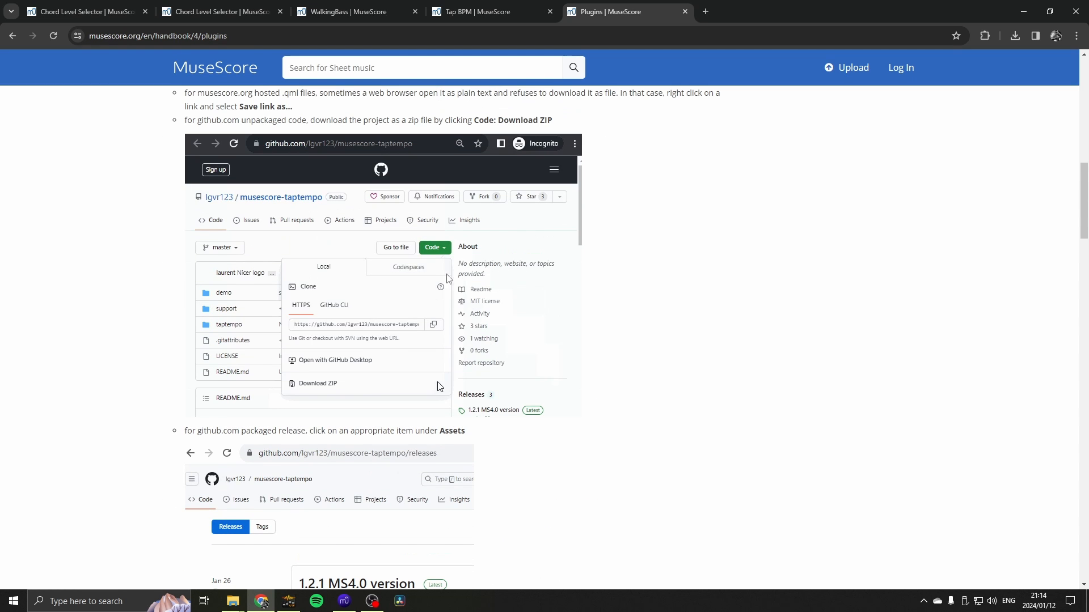
{"action": "scroll", "scroll_direction": "down", "scroll_amount": 3}
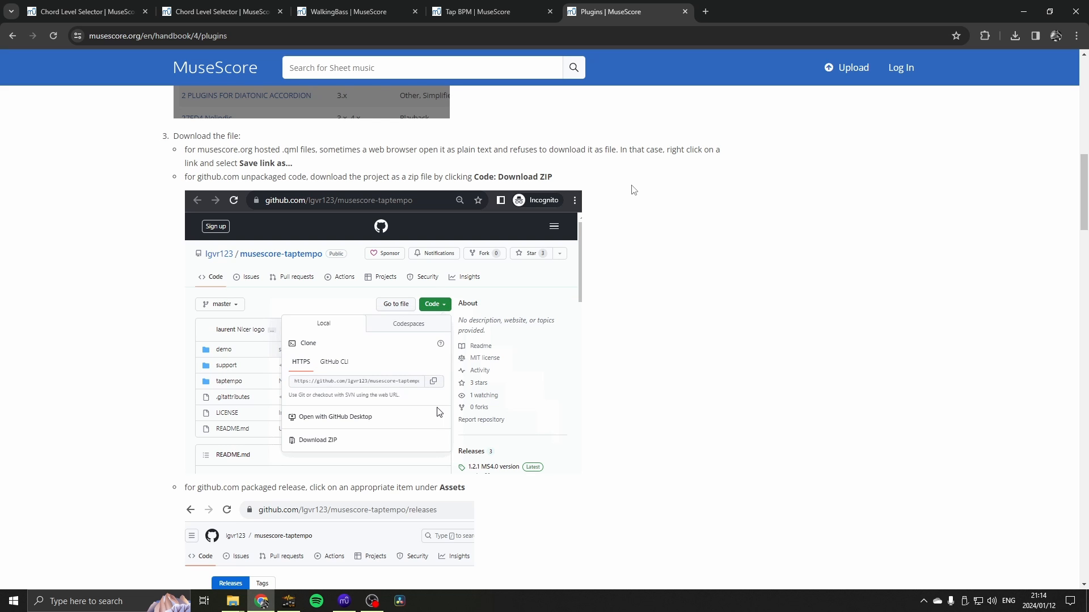
{"action": "scroll", "scroll_direction": "down", "scroll_amount": 3}
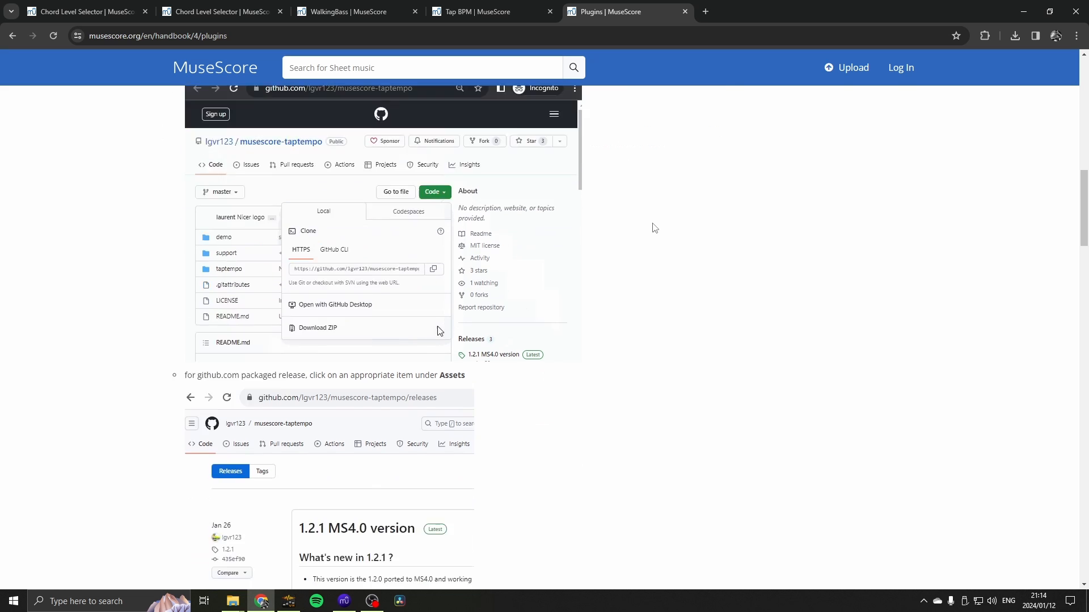
{"action": "scroll", "scroll_direction": "down", "scroll_amount": 3}
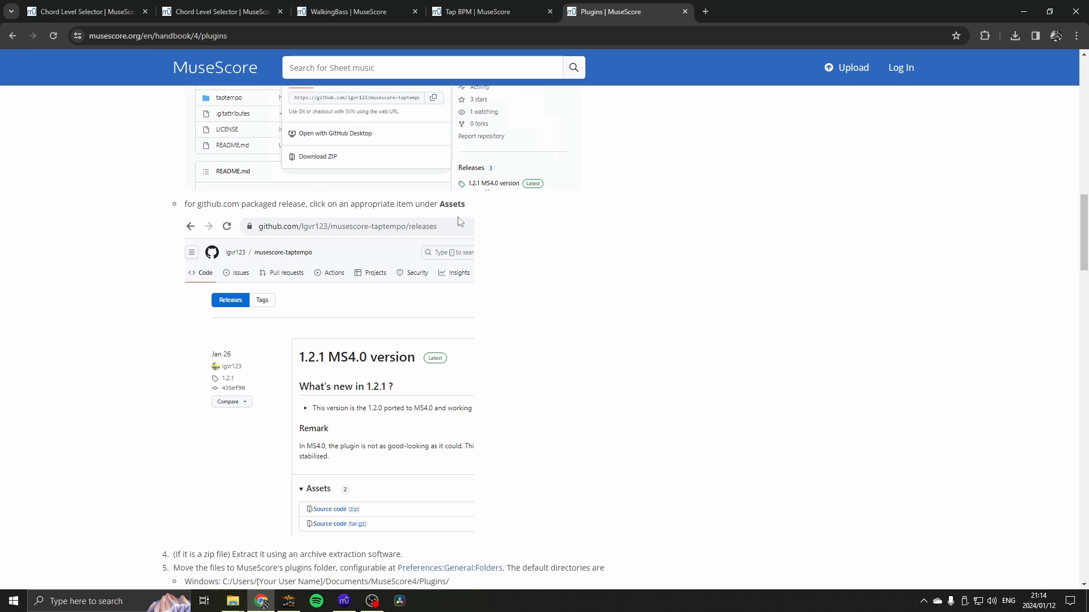
{"action": "mouse_move", "coordinate": [550, 249]}
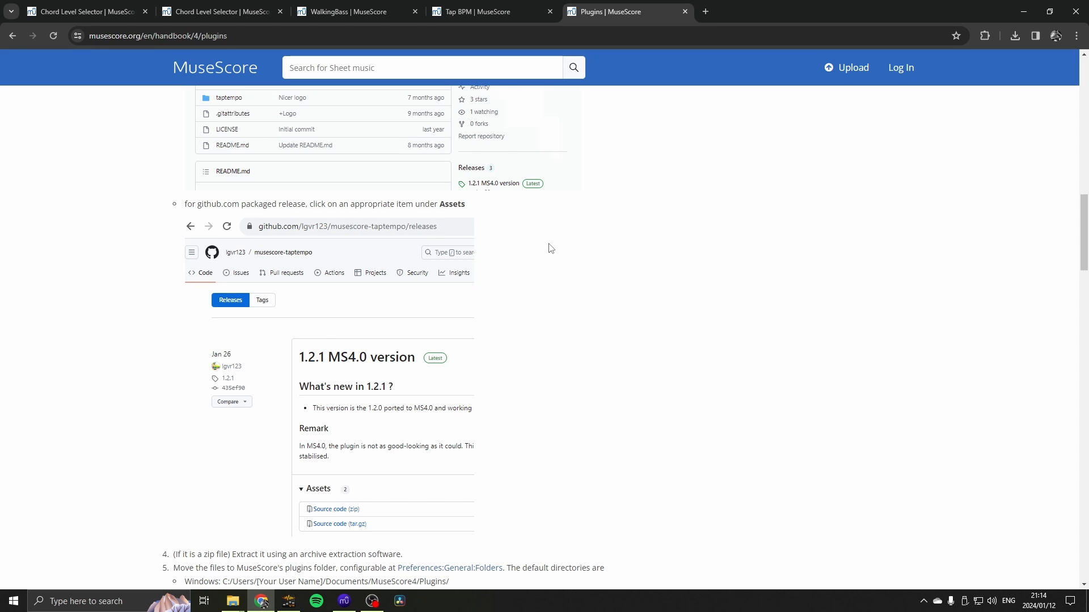
{"action": "scroll", "scroll_direction": "down", "scroll_amount": 3}
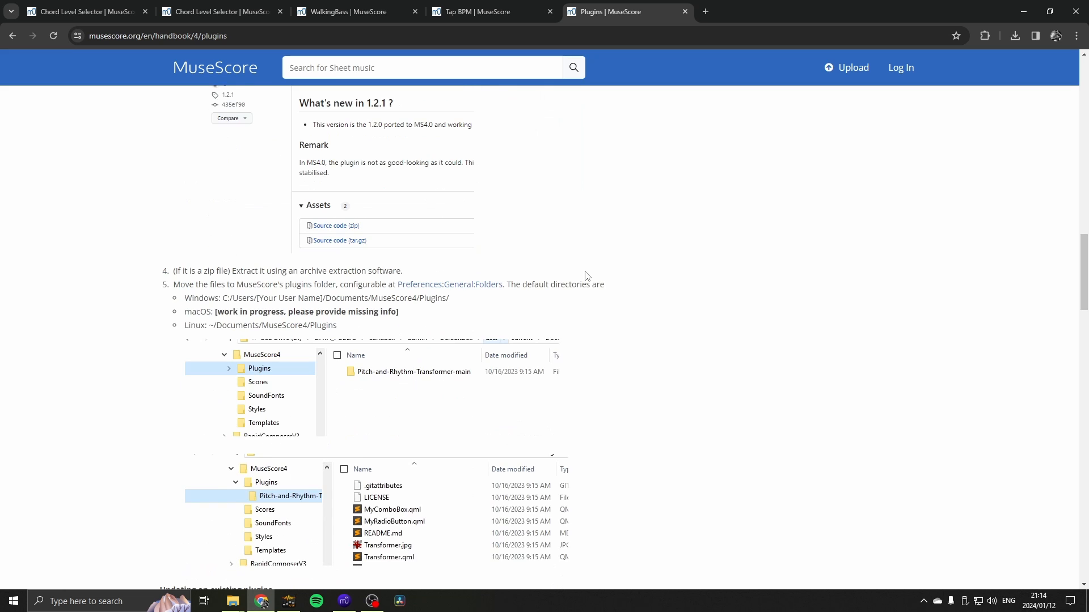